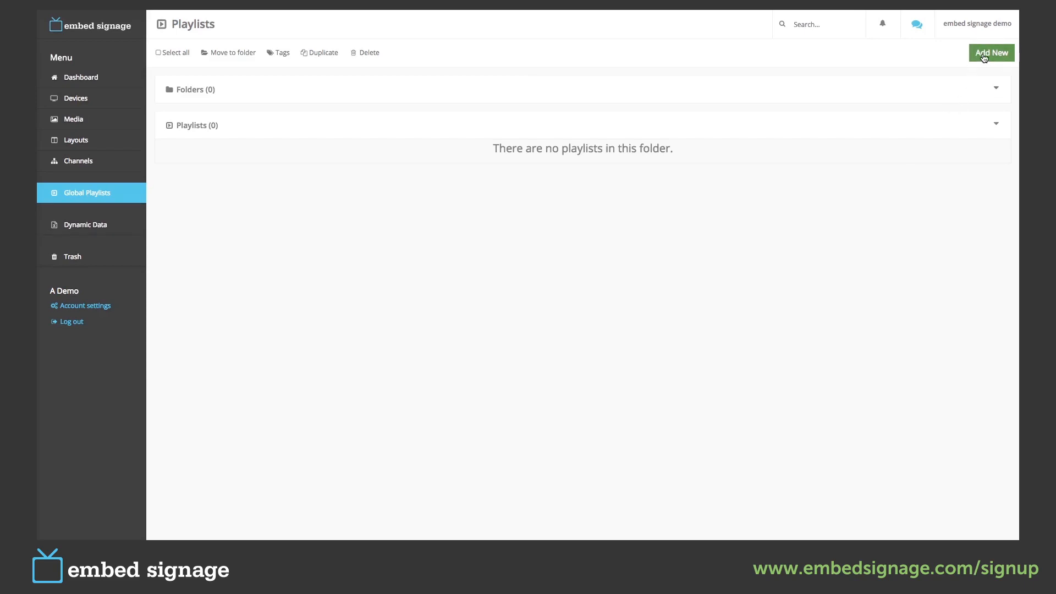
# Create a new playlist named 'Our Global Playlist' and go to edit its items
pyautogui.click(992, 53)
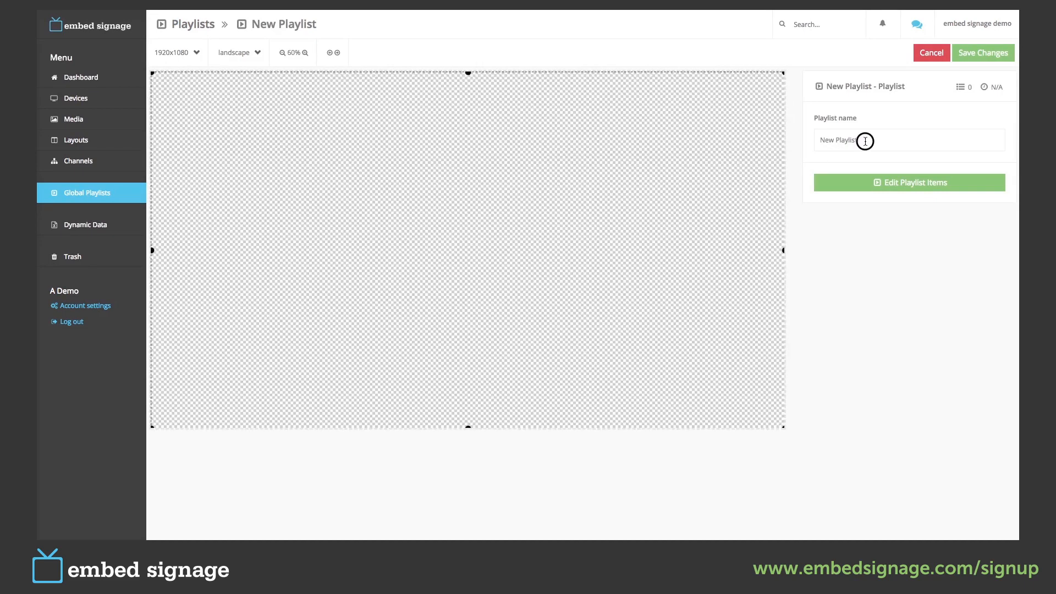
pyautogui.write('Our Global P')
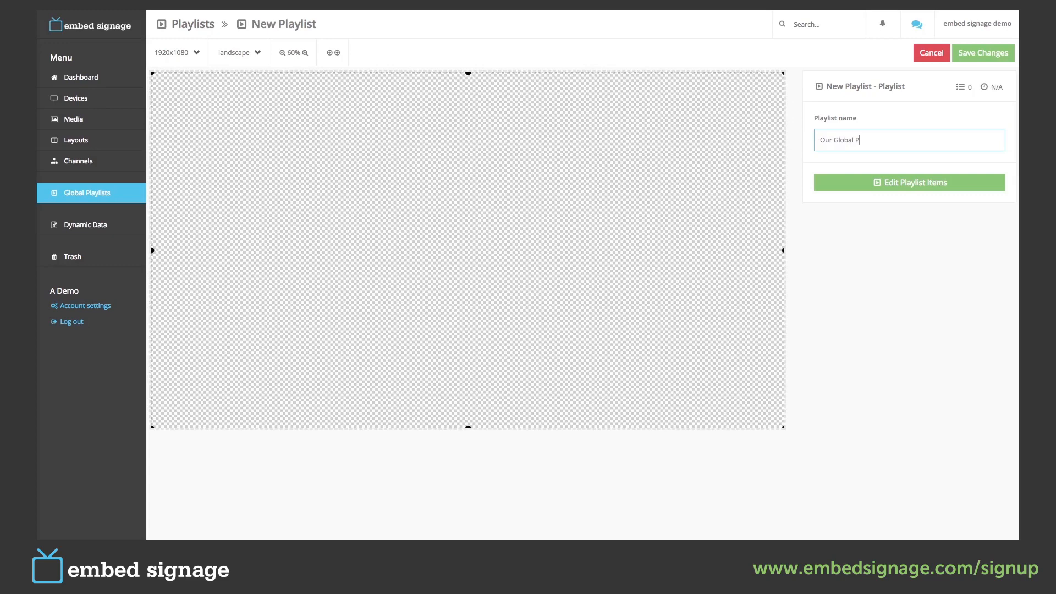
pyautogui.write('laylist')
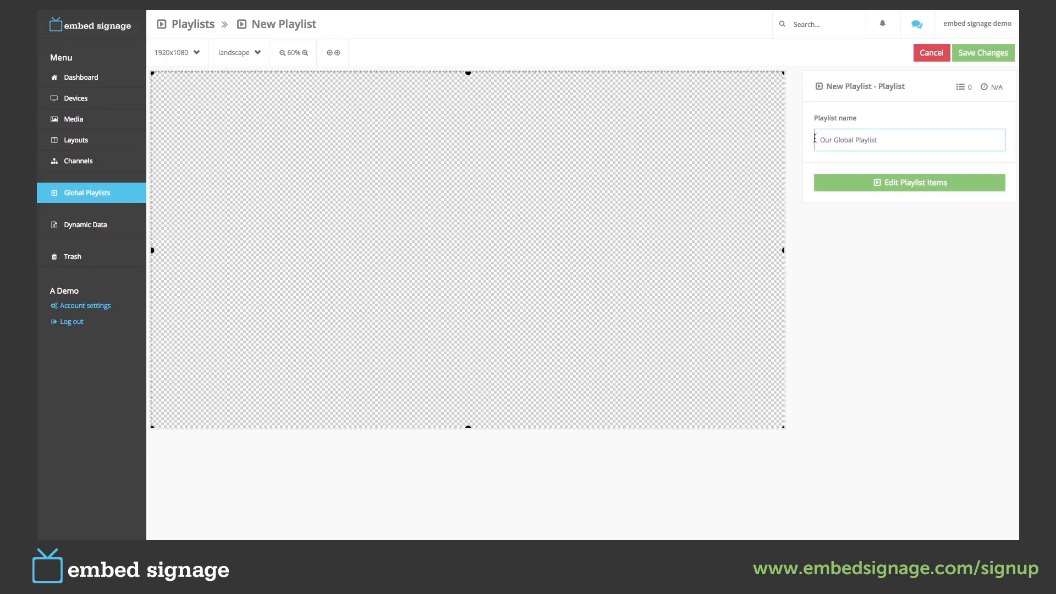
pyautogui.click(909, 181)
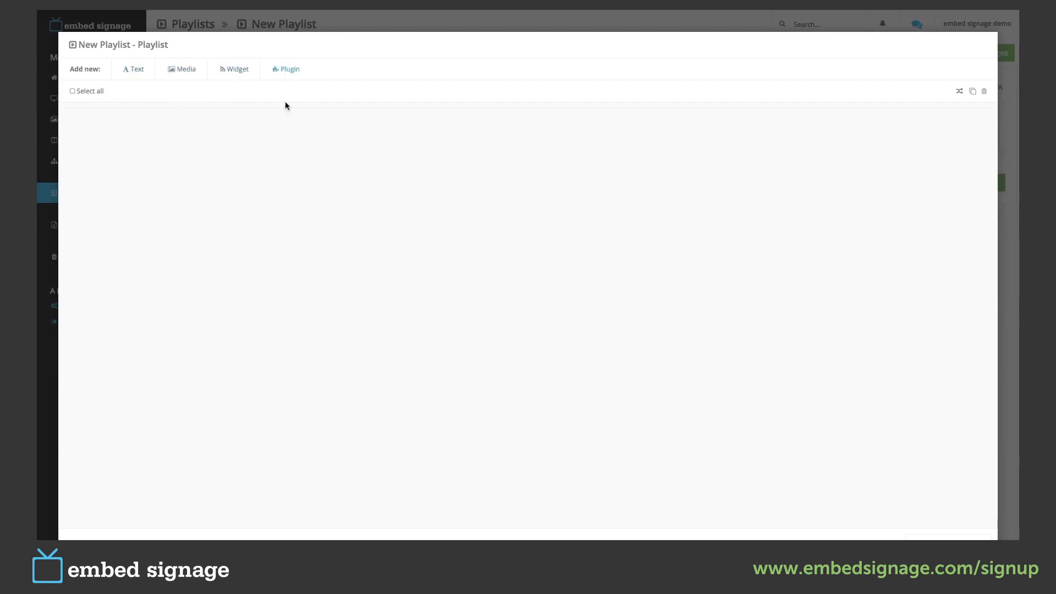
pyautogui.moveTo(227, 149)
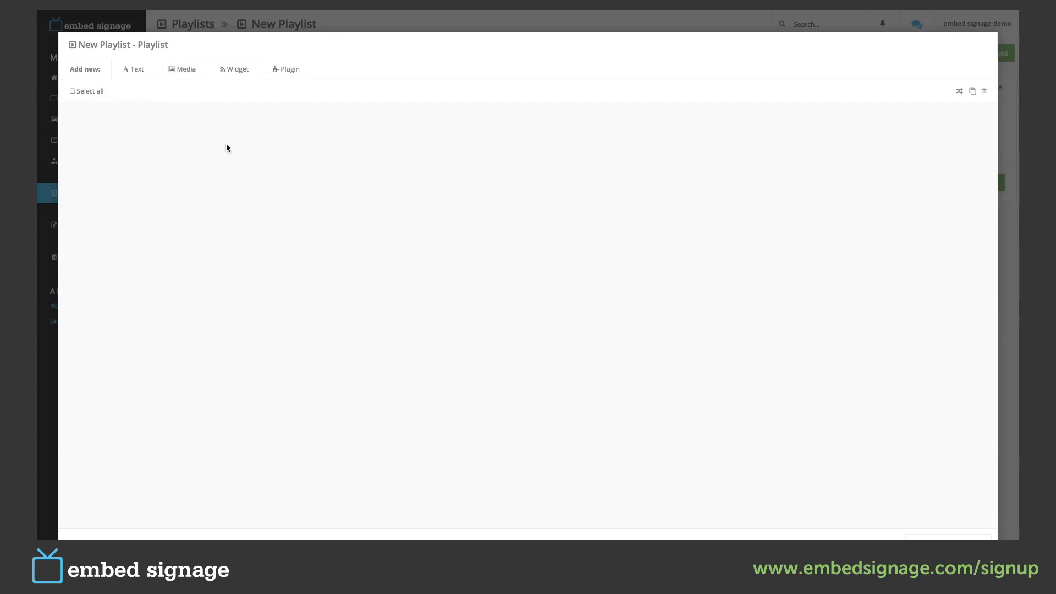
# Add a Date widget styled in near-white Chunkfive at size 120 and save the formatting
pyautogui.click(237, 68)
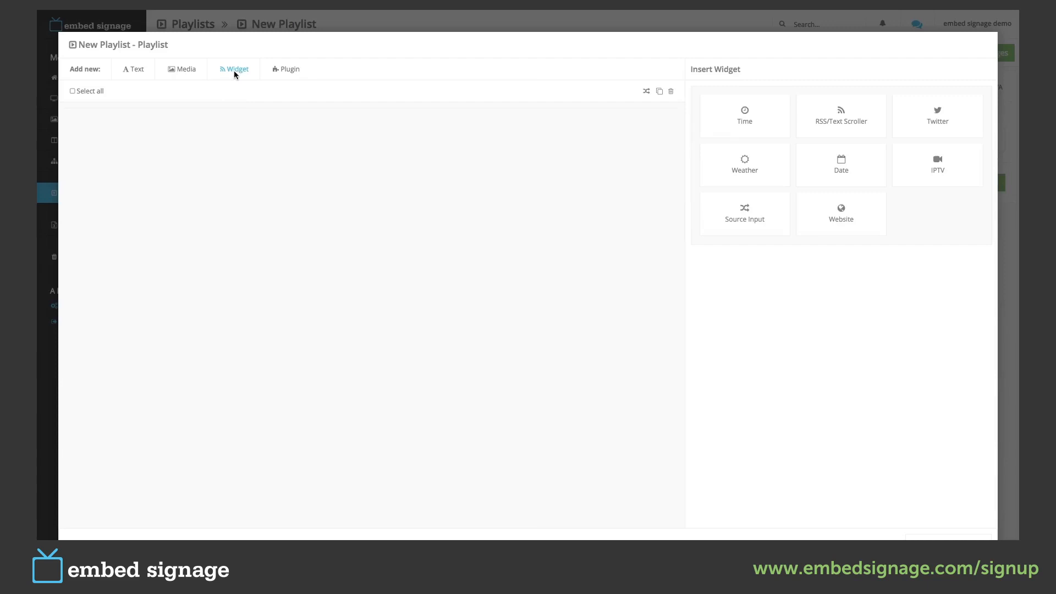
pyautogui.moveTo(833, 164)
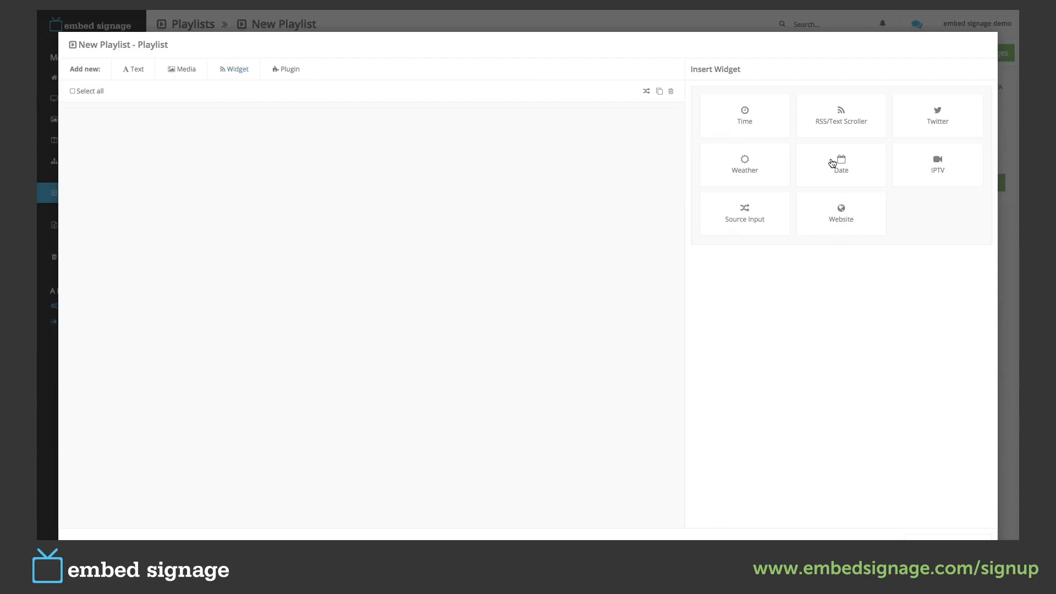
pyautogui.click(841, 164)
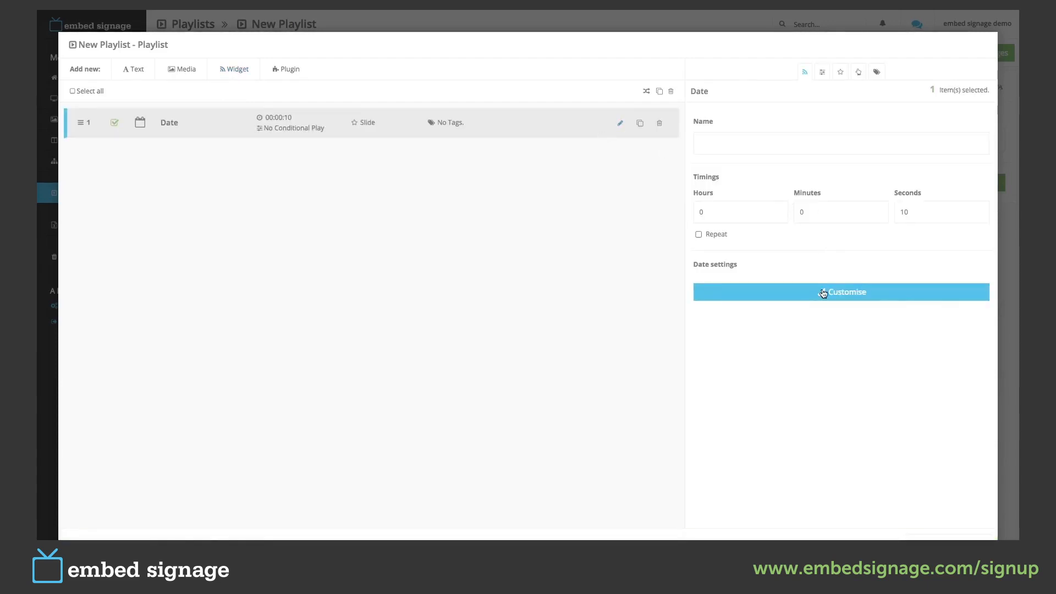
pyautogui.click(840, 292)
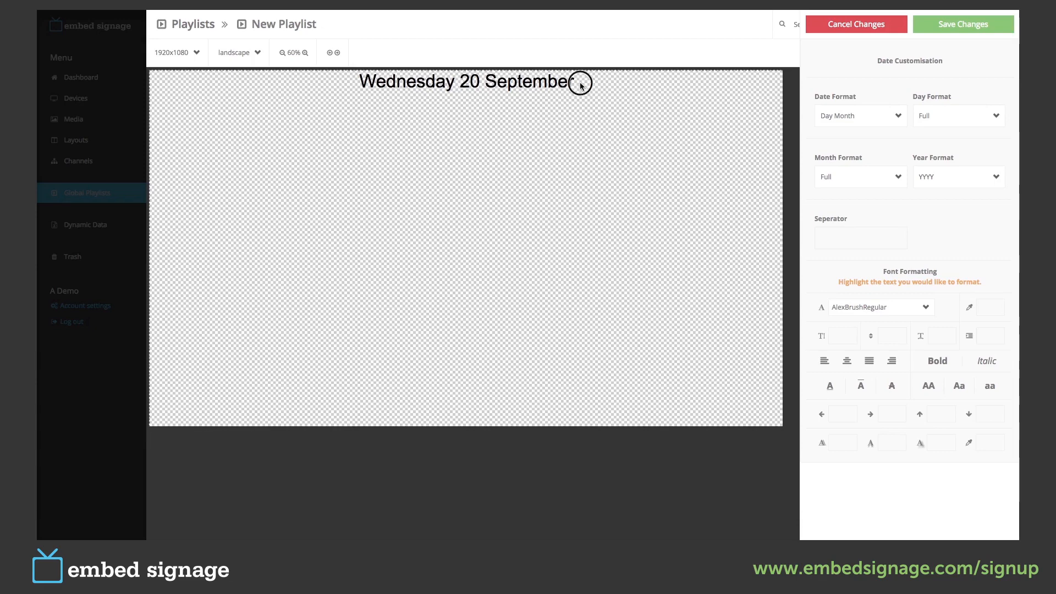
pyautogui.click(880, 307)
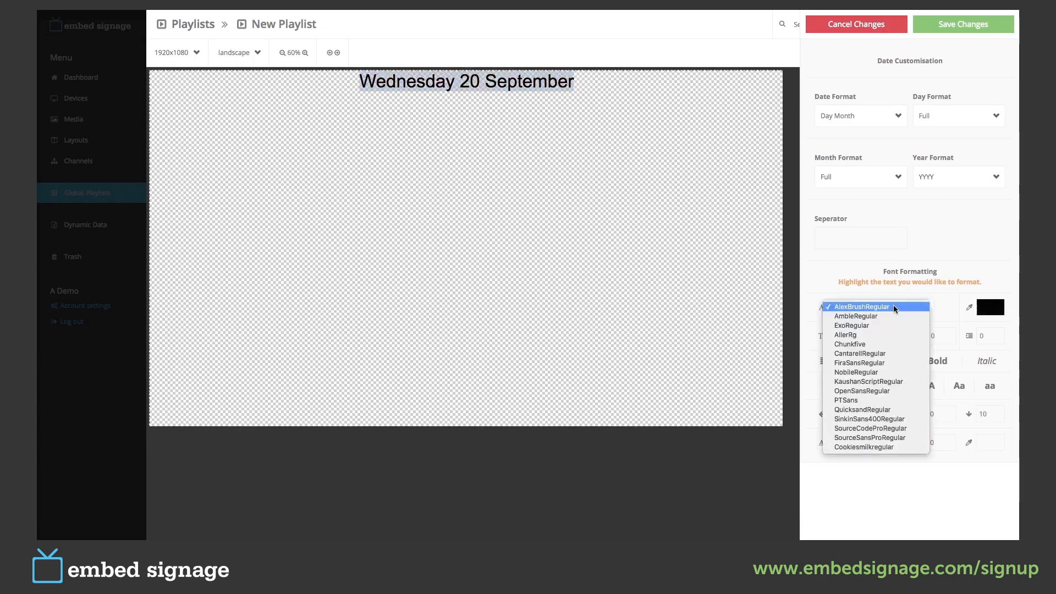
pyautogui.click(850, 345)
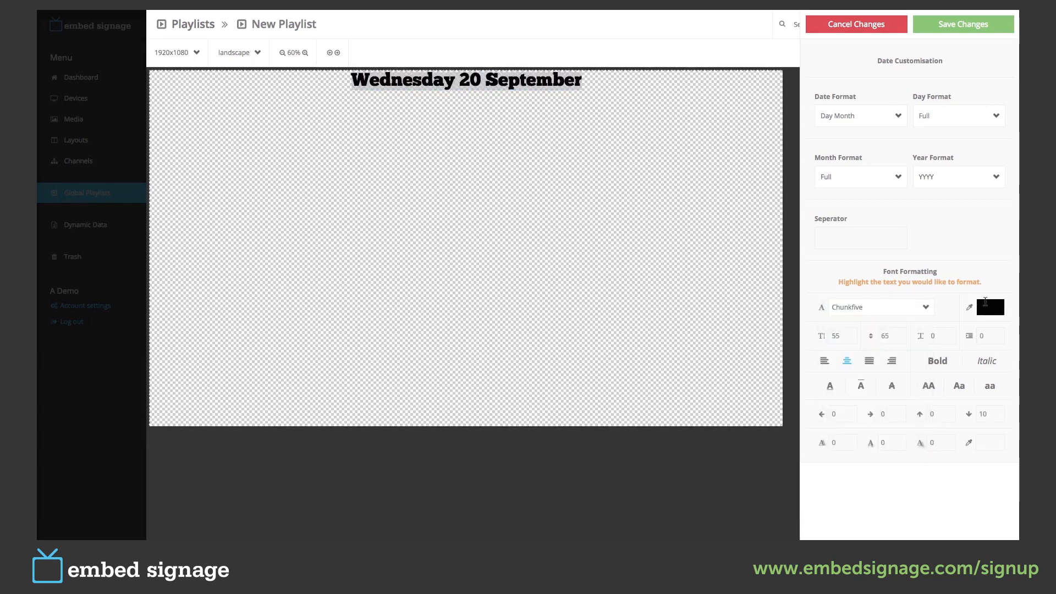
pyautogui.click(990, 307)
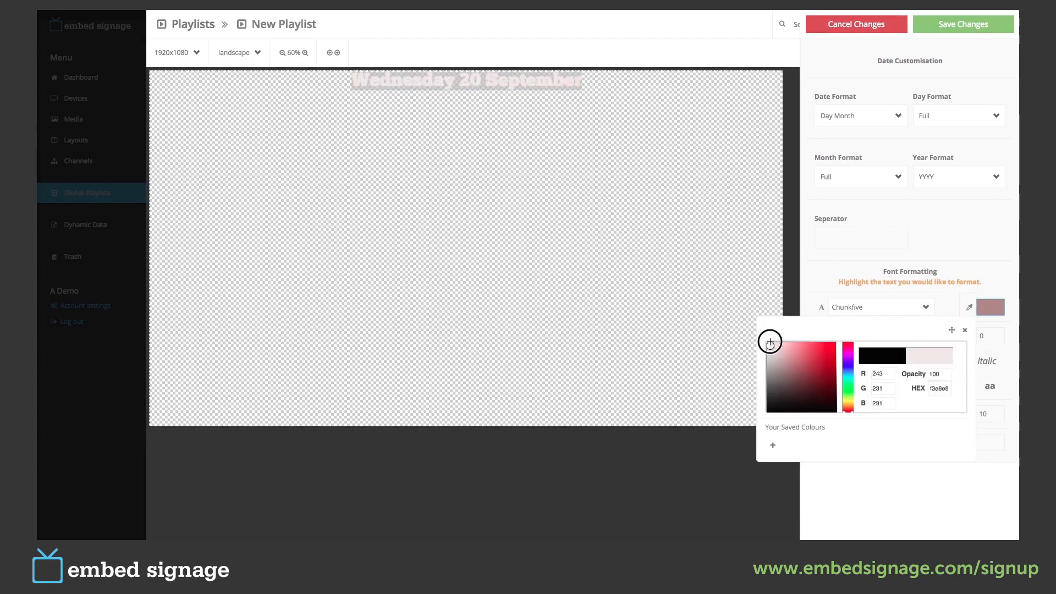
pyautogui.click(965, 330)
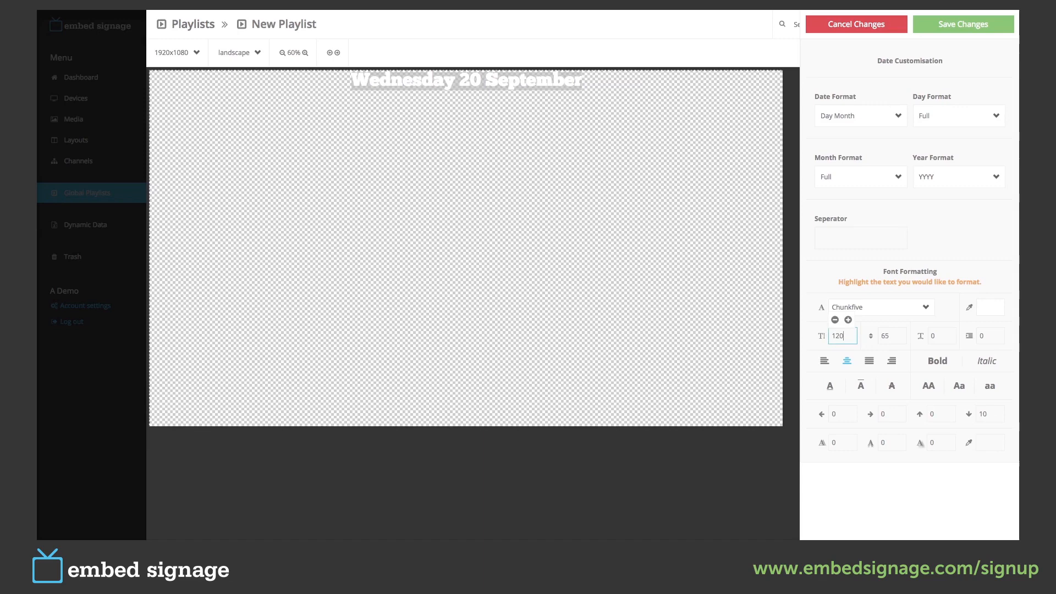
pyautogui.click(890, 336)
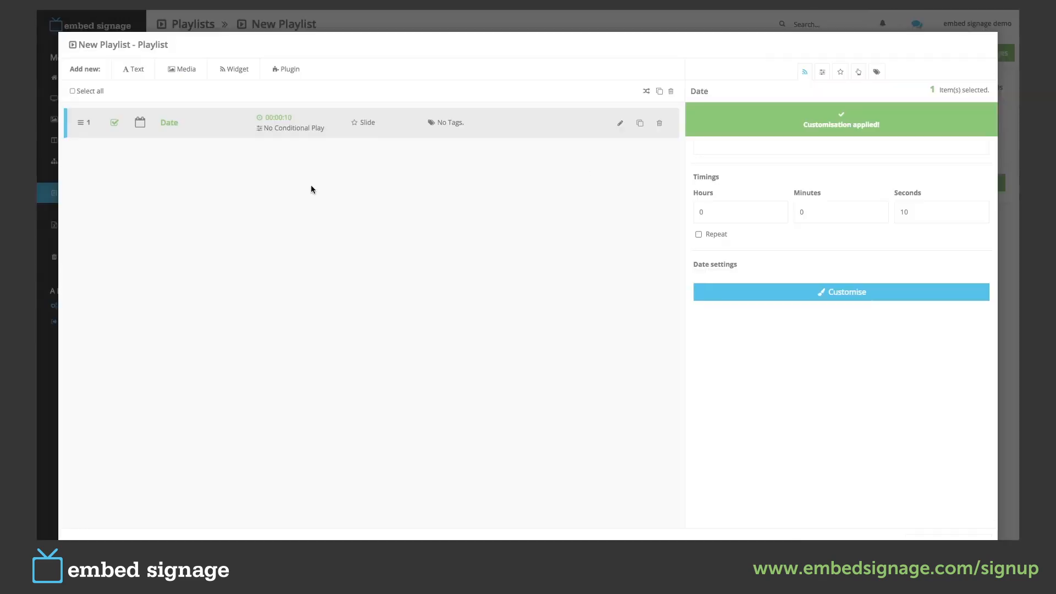
# Add a text item 'our text playlist item' in size-120 CantarellRegular capitals and save the formatting
pyautogui.click(134, 68)
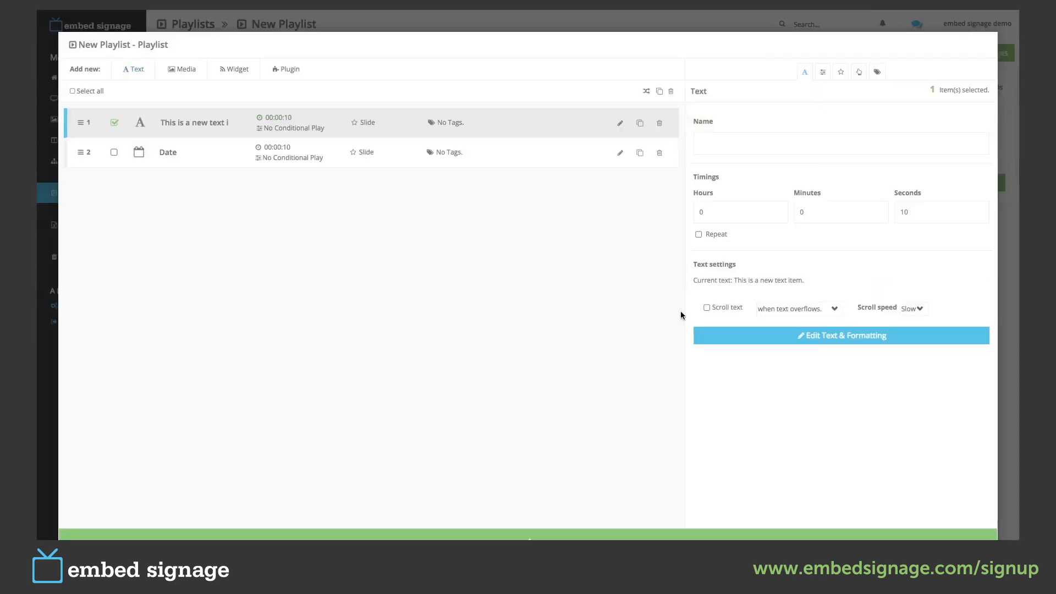
pyautogui.click(840, 336)
pyautogui.write('our text playl')
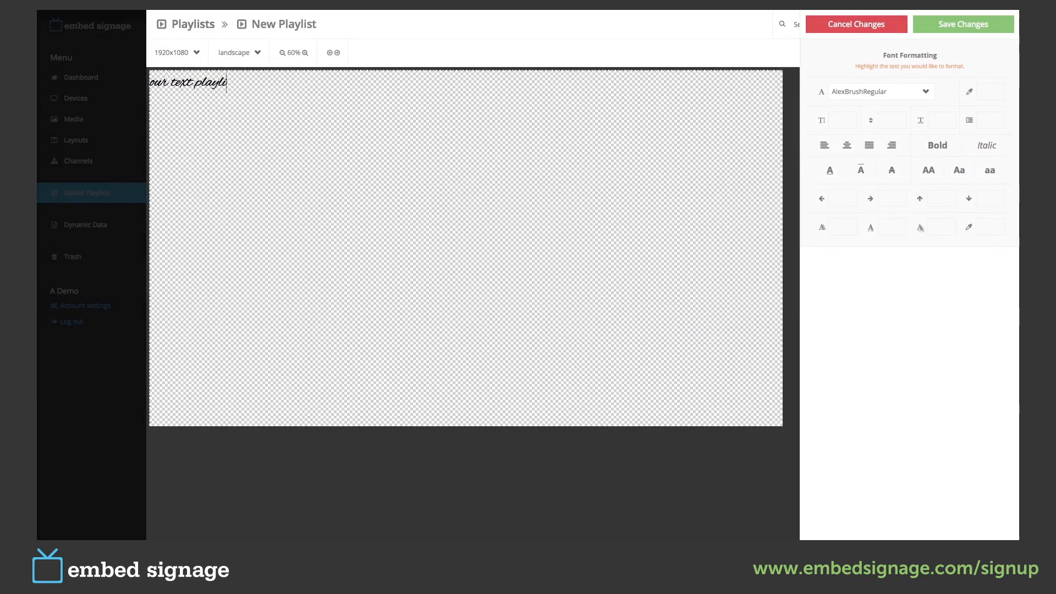
pyautogui.write('item')
pyautogui.click(843, 120)
pyautogui.write('120')
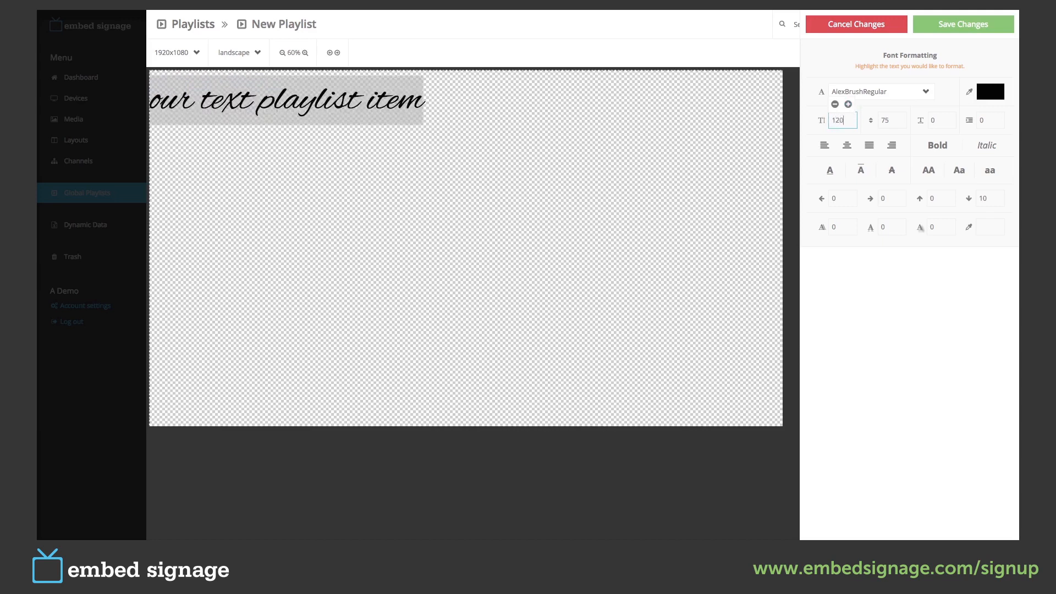
pyautogui.click(875, 92)
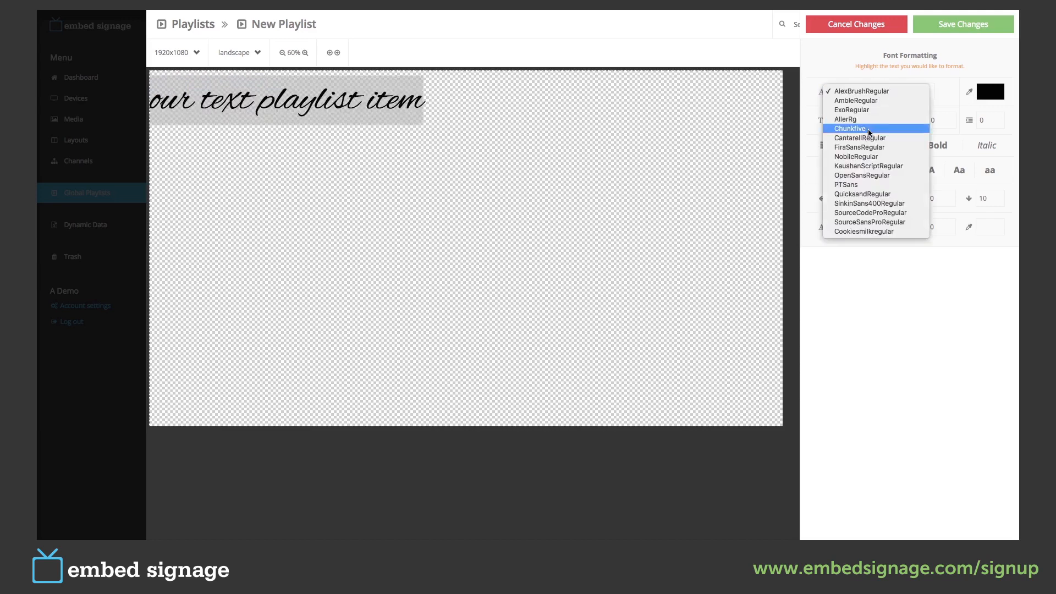
pyautogui.click(859, 139)
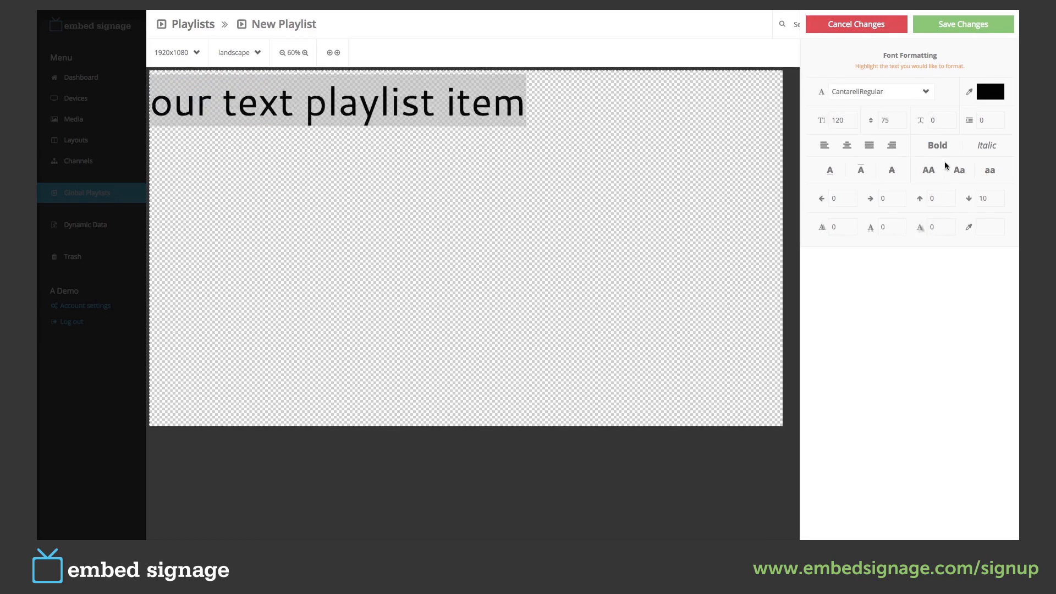
pyautogui.click(989, 91)
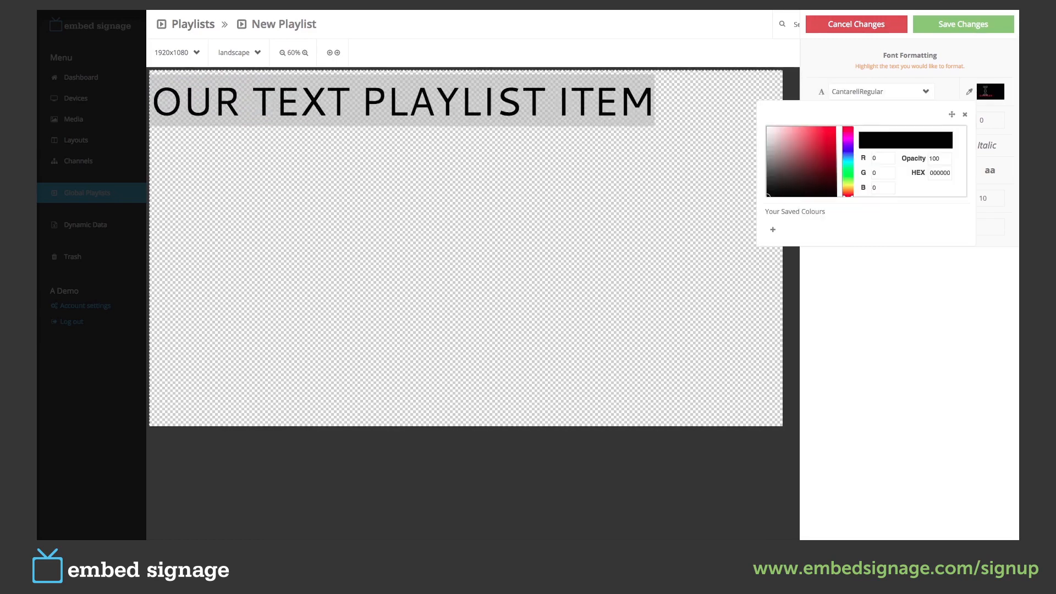
pyautogui.click(769, 127)
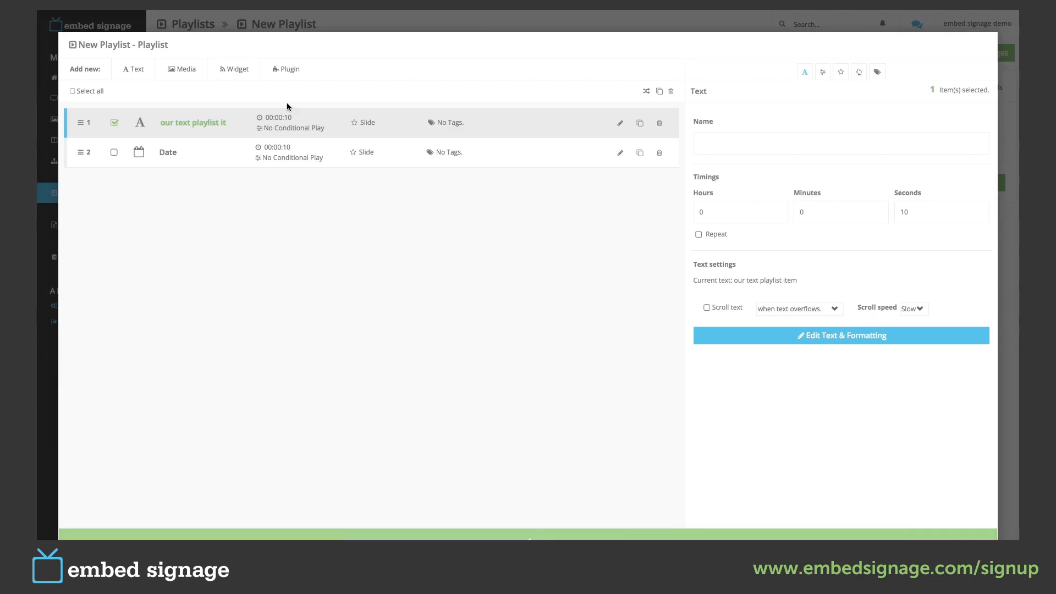
# Add london_night.jpg, set all items to 2 seconds with Fade, and move Date to the top
pyautogui.click(181, 68)
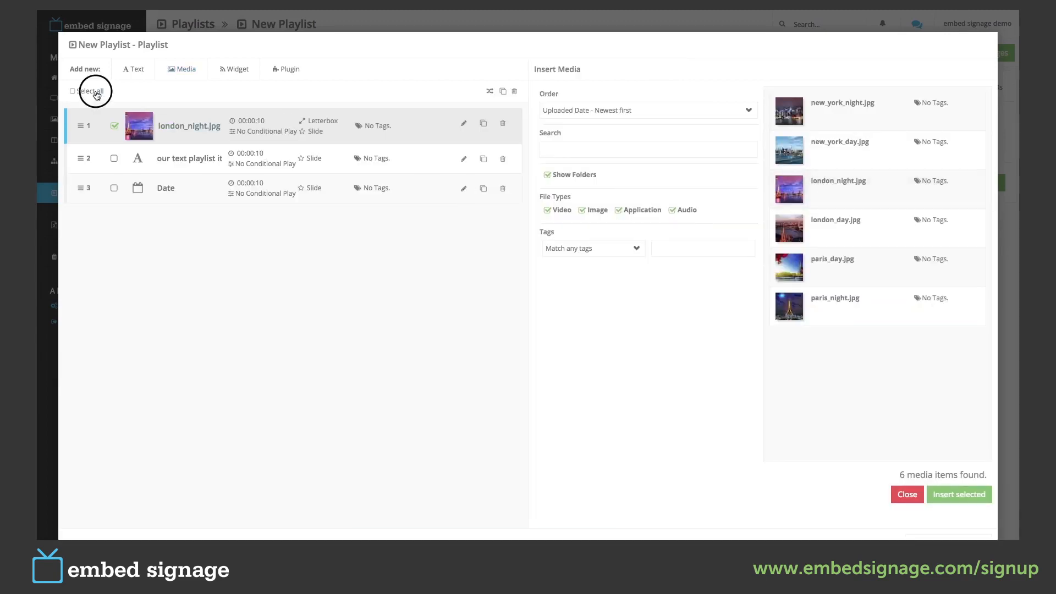
pyautogui.click(73, 91)
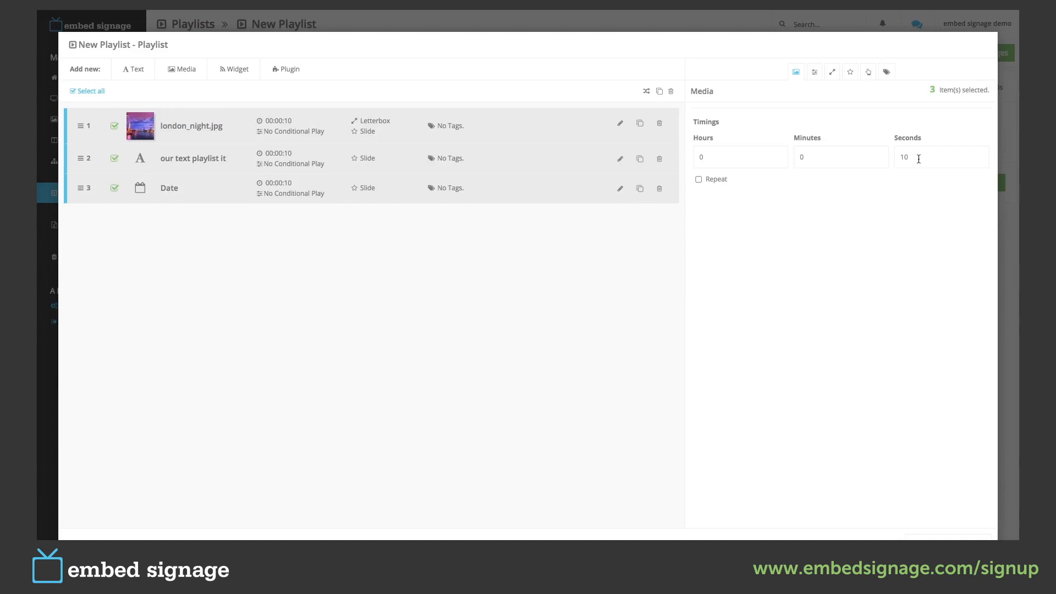
pyautogui.write('2')
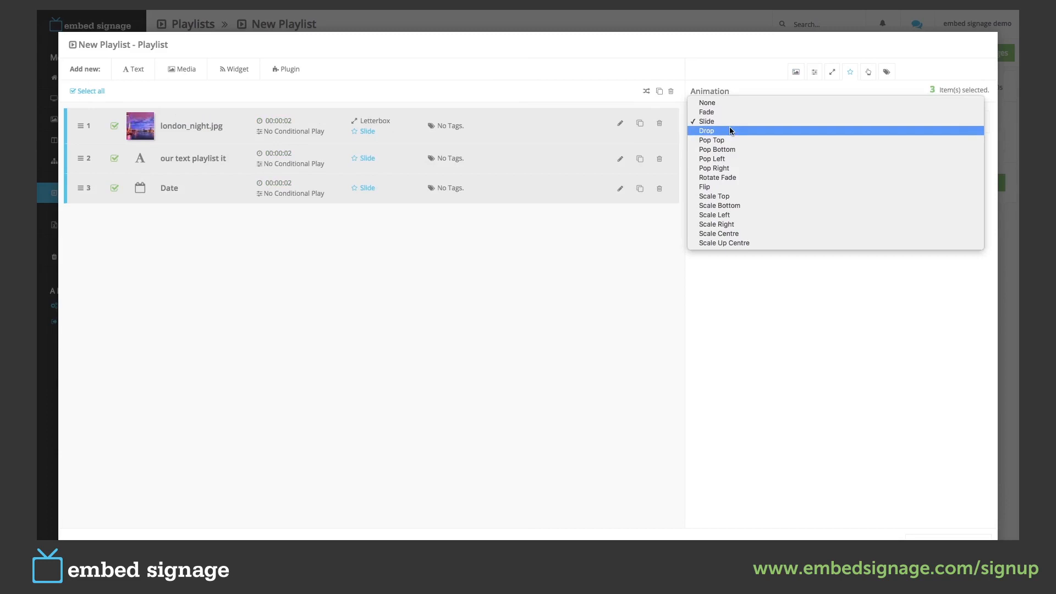
pyautogui.click(706, 112)
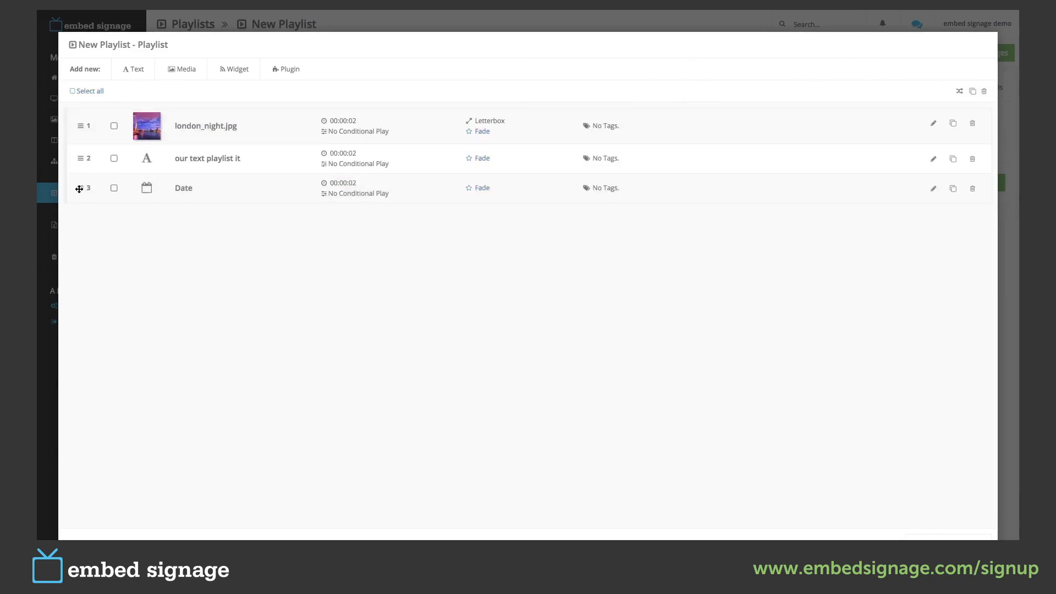
pyautogui.moveTo(79, 189); pyautogui.dragTo(79, 123)
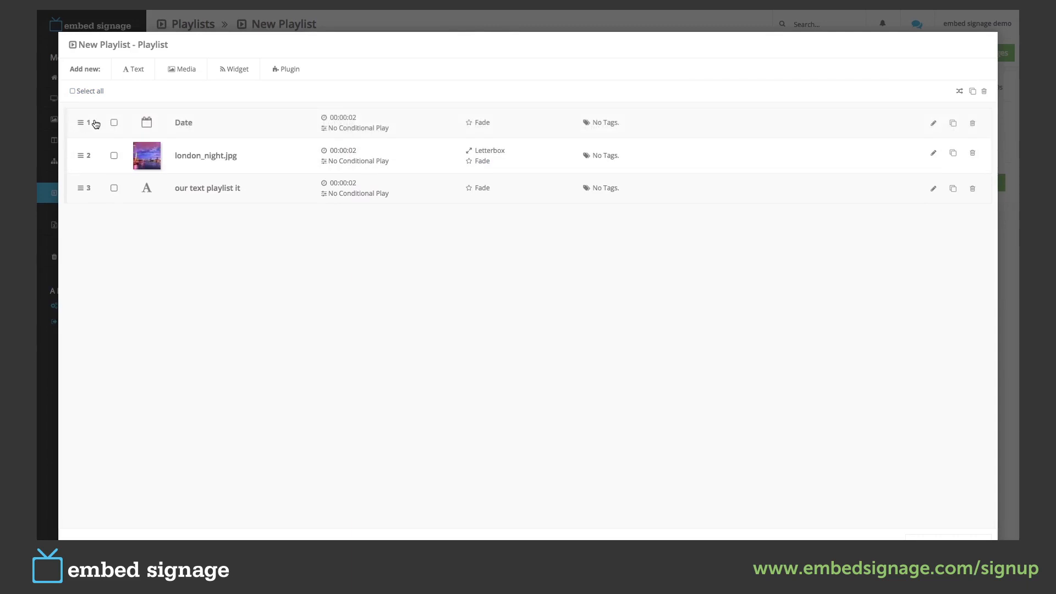
pyautogui.moveTo(242, 154)
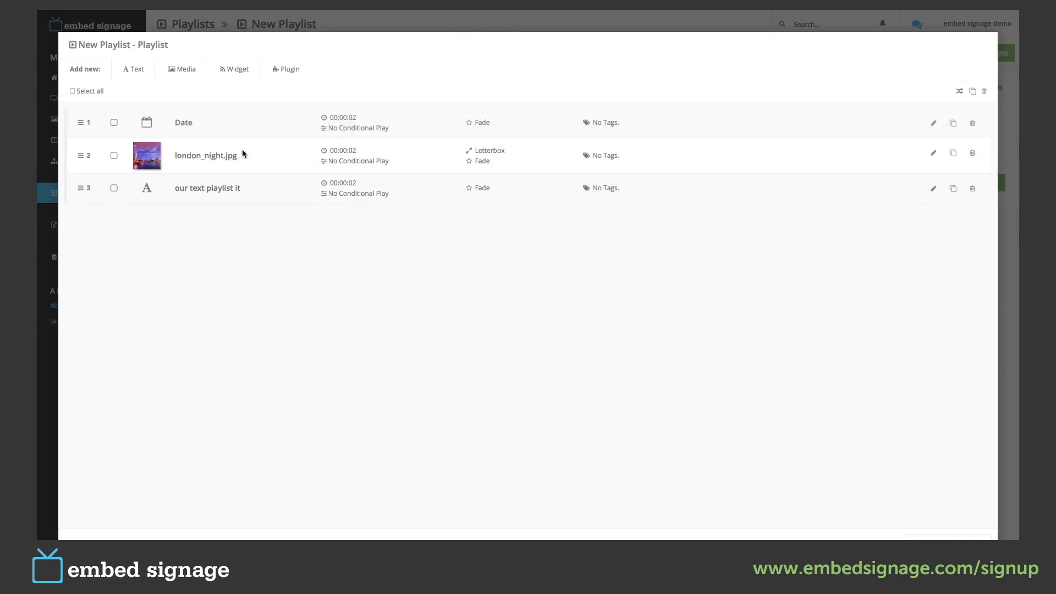
pyautogui.moveTo(316, 191)
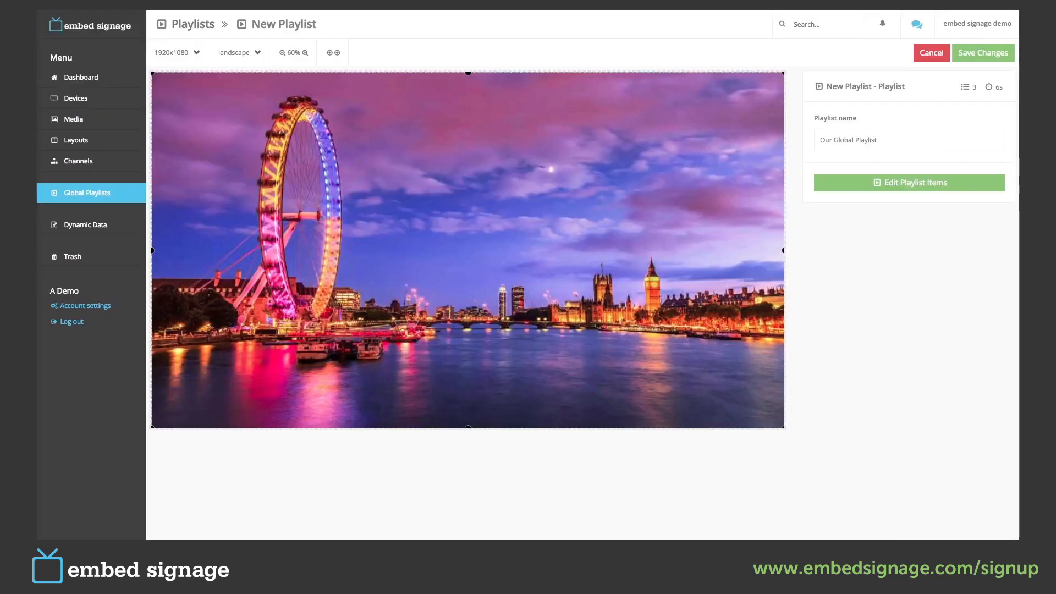
pyautogui.moveTo(967, 86)
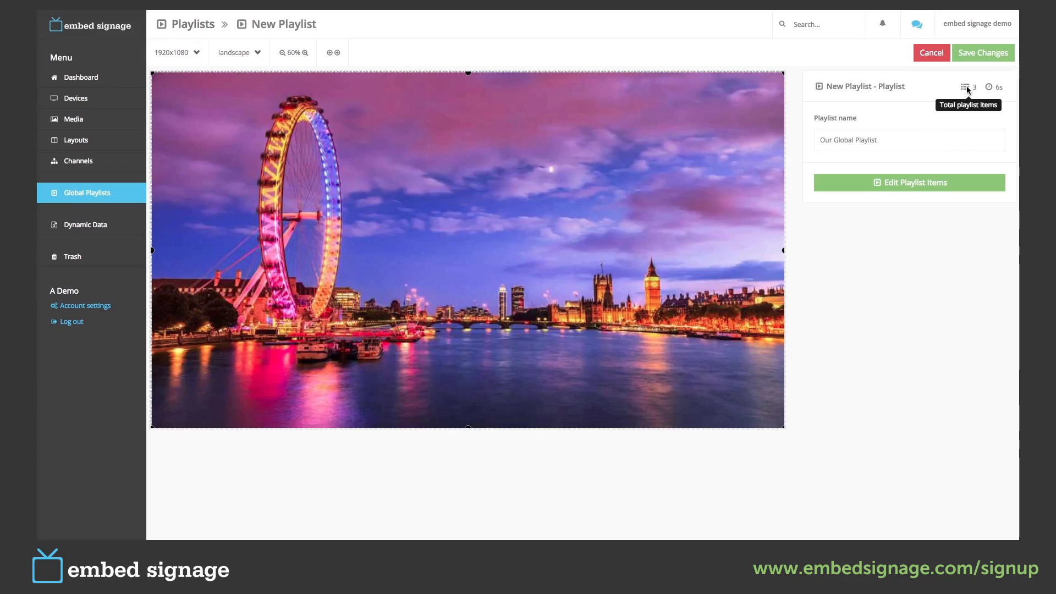
pyautogui.moveTo(990, 87)
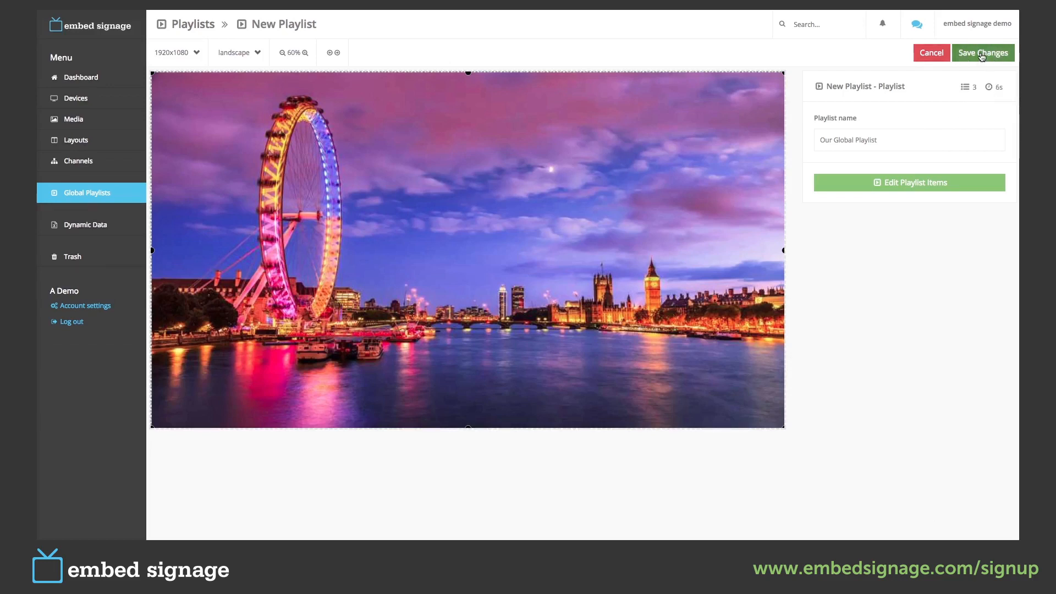
# Save Our Global Playlist with its three items
pyautogui.click(983, 53)
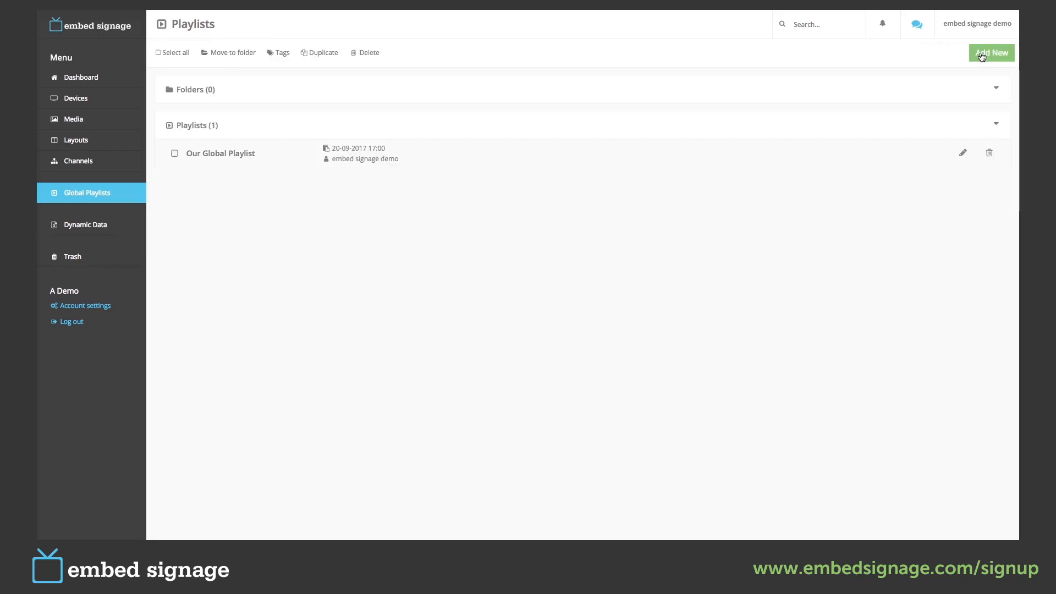
pyautogui.moveTo(109, 146)
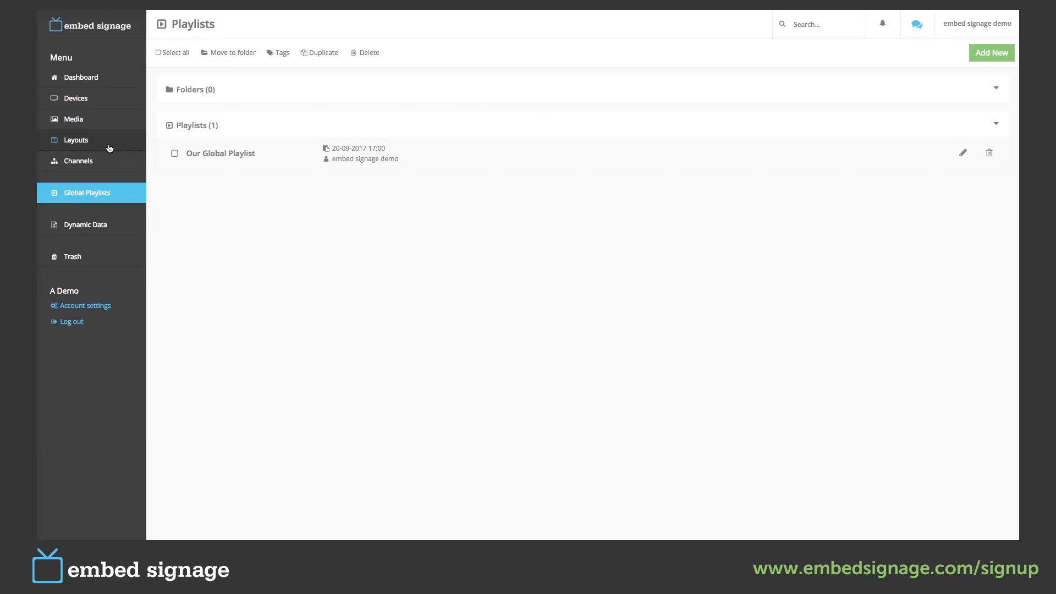
# Go to the layouts list showing Global Playlist One and Two
pyautogui.click(76, 139)
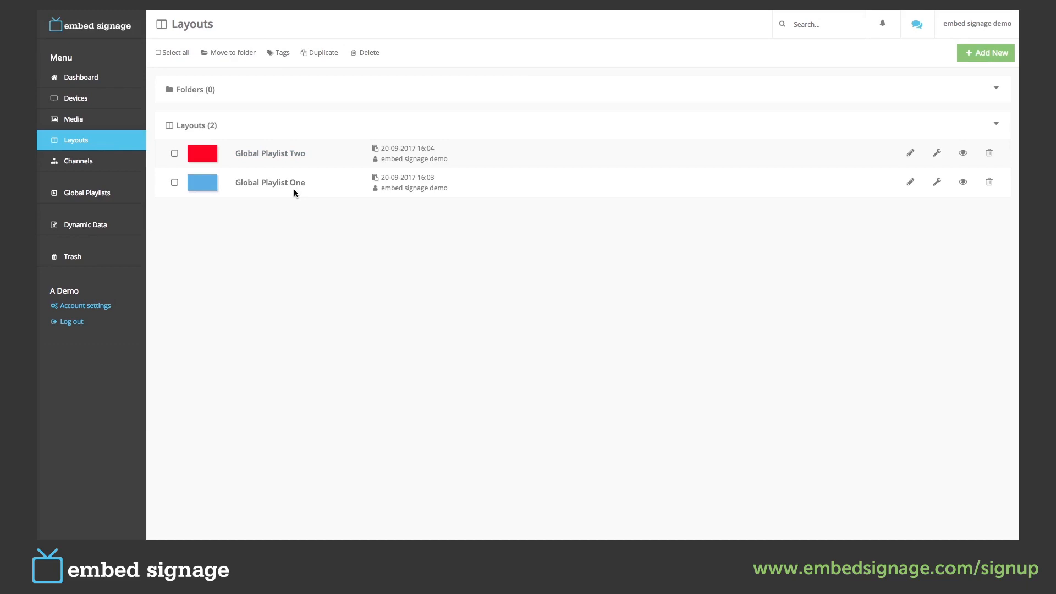
pyautogui.moveTo(938, 182)
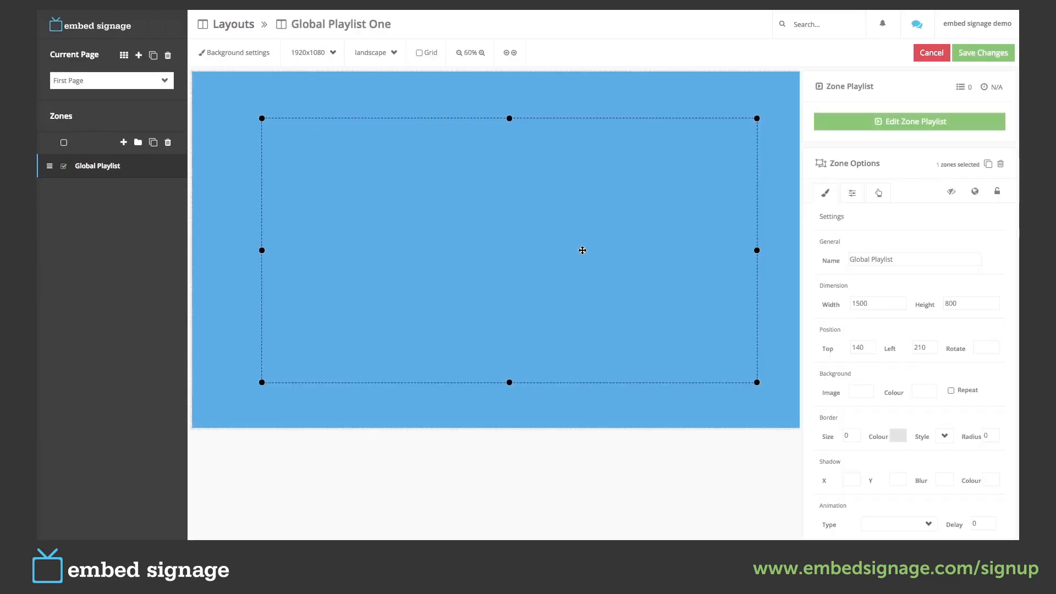
# Insert Our Global Playlist into Global Playlist One's zone and save with Save & Exit
pyautogui.click(909, 121)
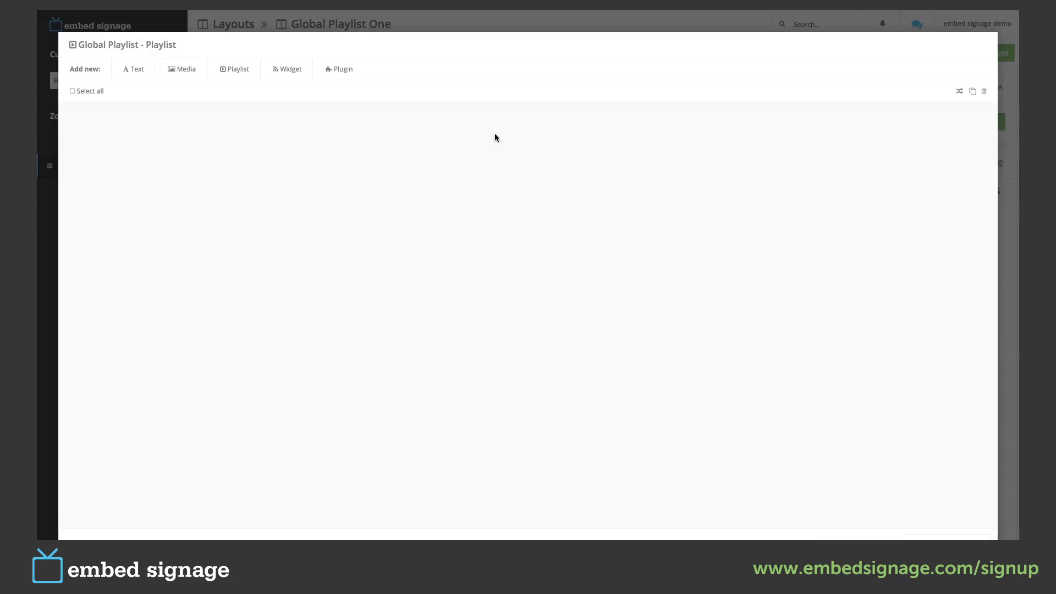
pyautogui.click(238, 69)
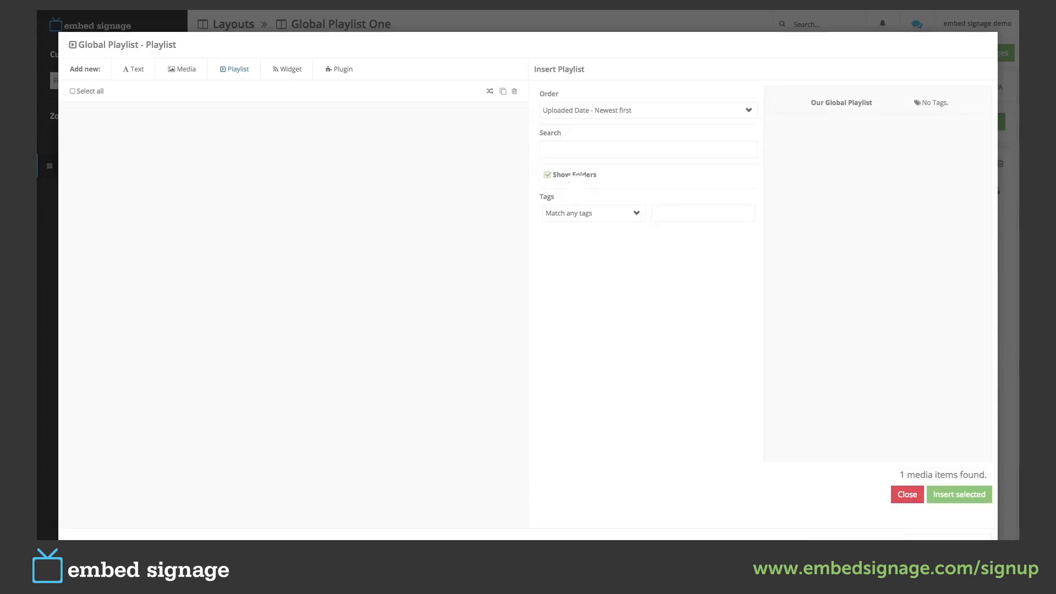
pyautogui.click(842, 103)
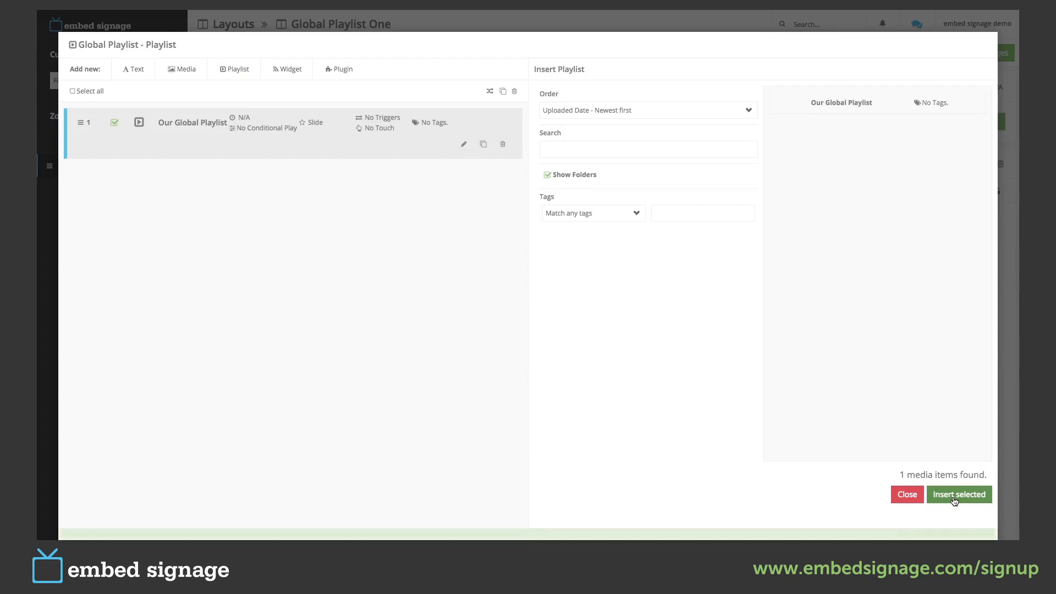
pyautogui.click(959, 494)
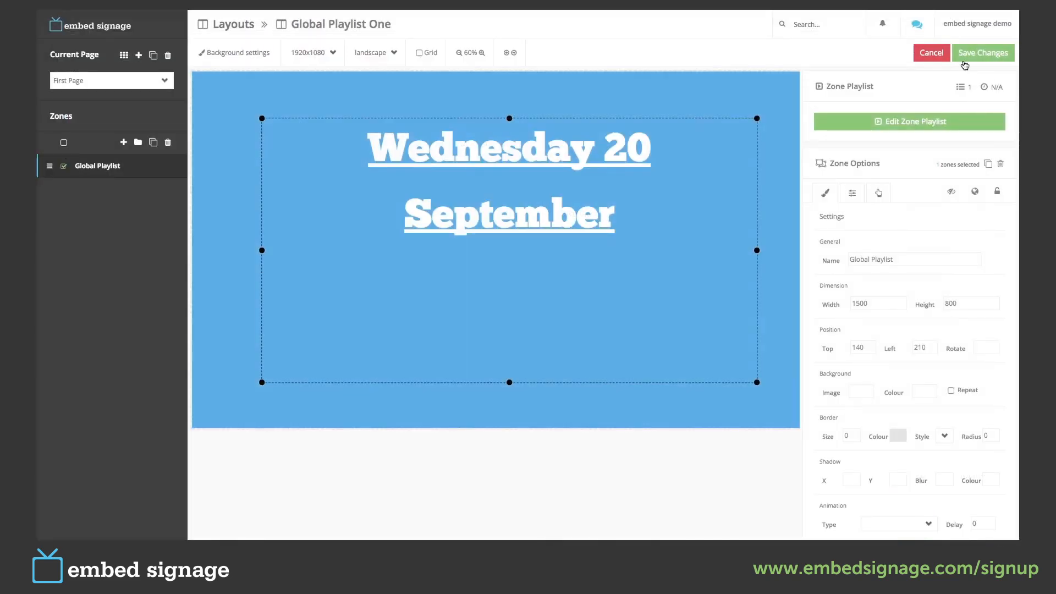
pyautogui.click(982, 53)
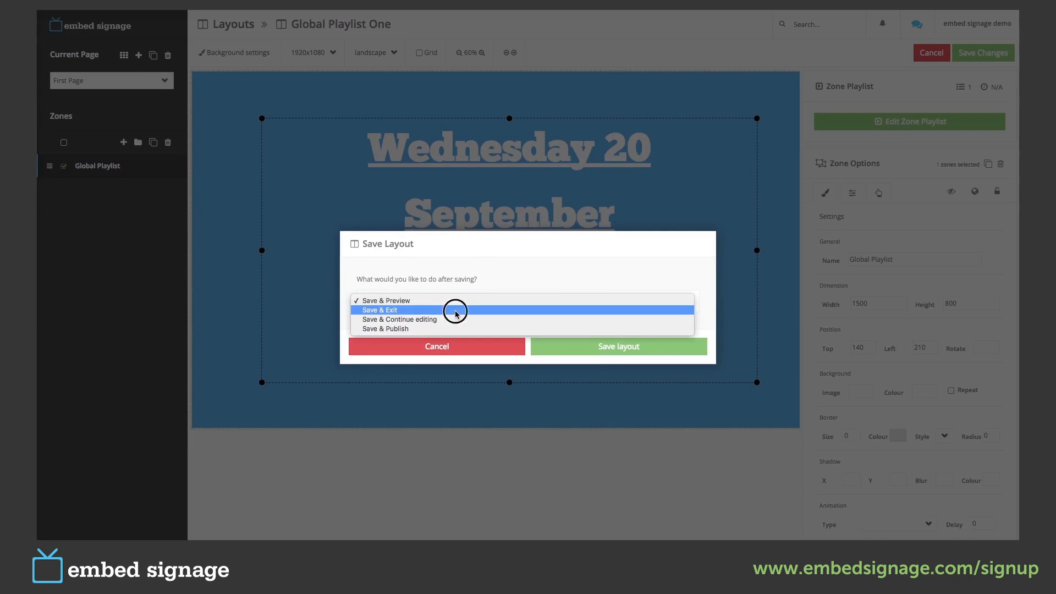
pyautogui.click(380, 310)
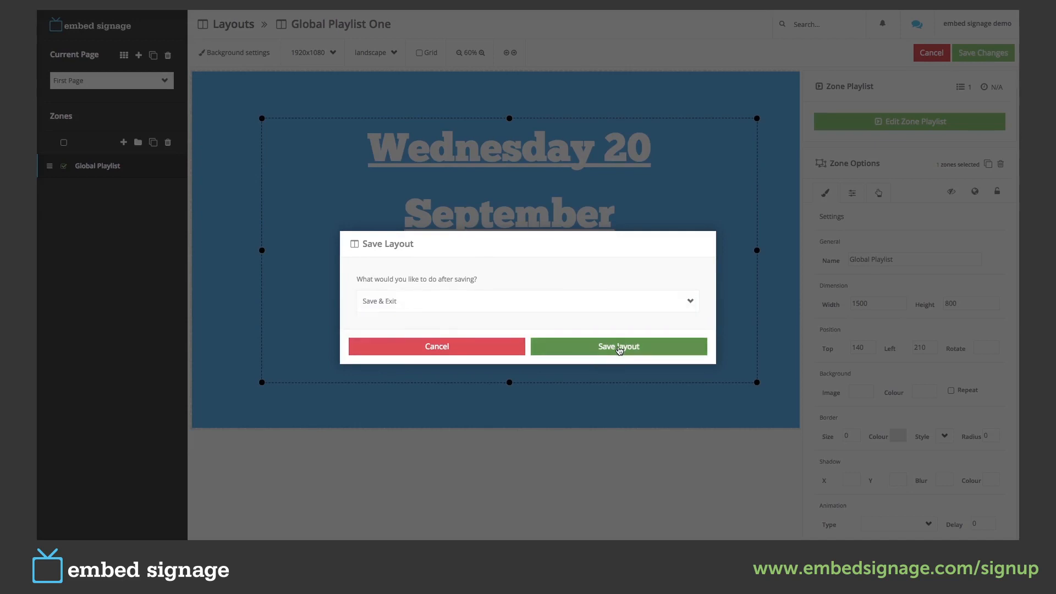
# Save Global Playlist One, then insert Our Global Playlist into Global Playlist Two's zone
pyautogui.click(617, 347)
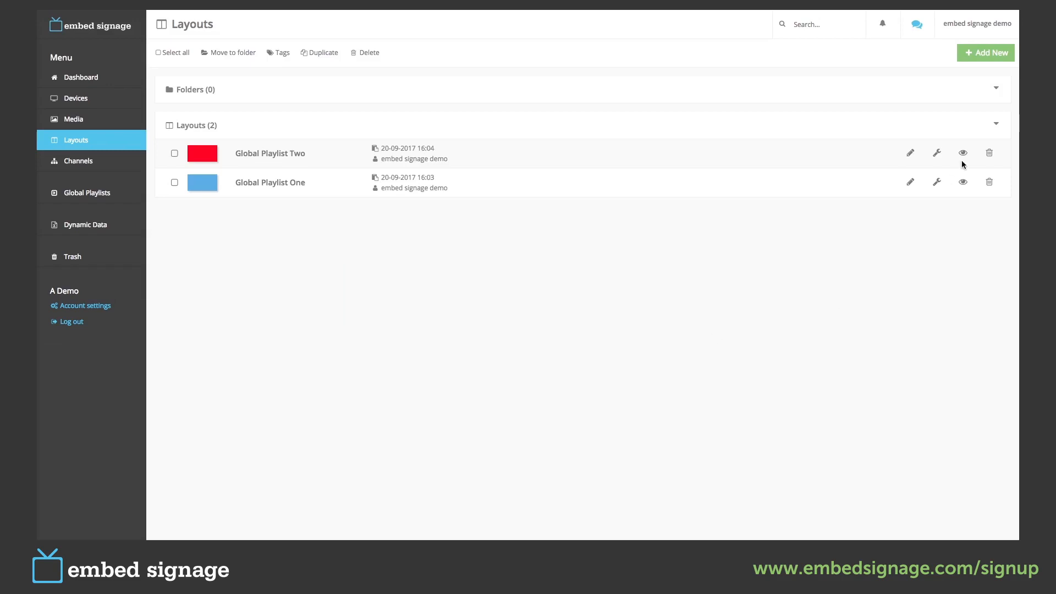
pyautogui.moveTo(938, 153)
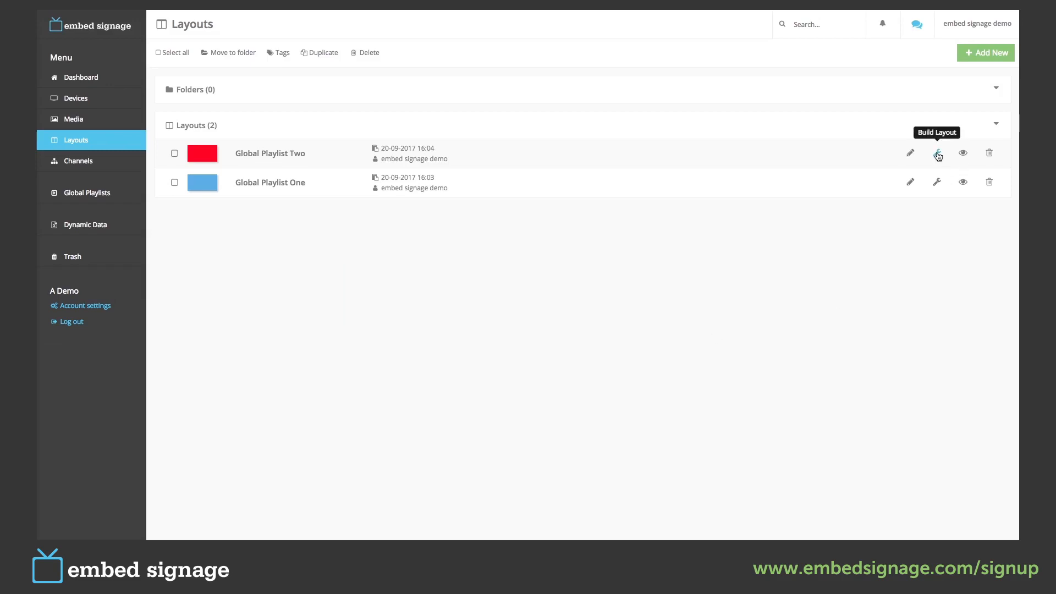
pyautogui.click(936, 153)
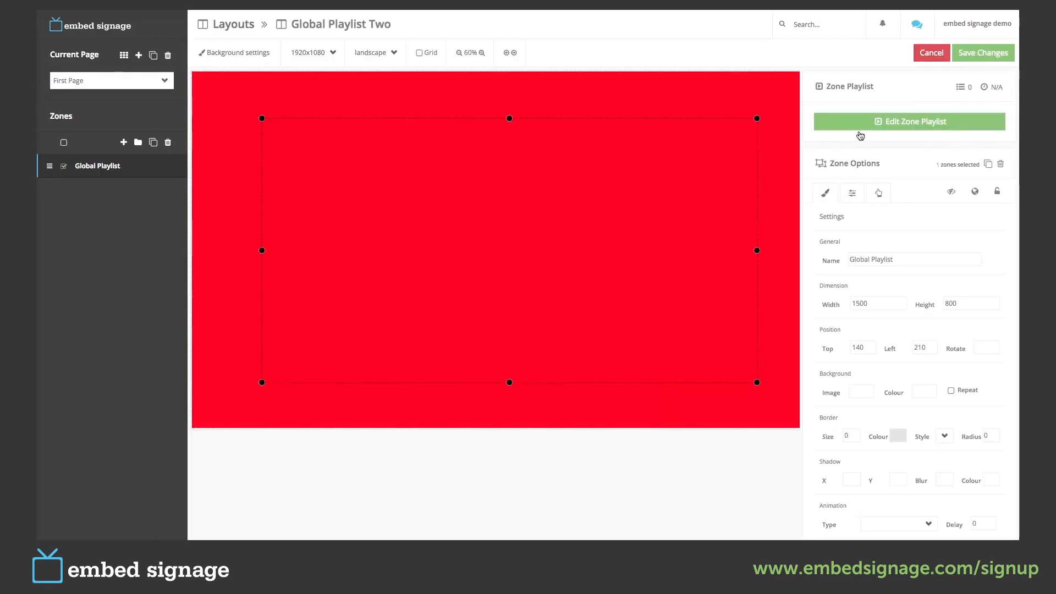
pyautogui.click(909, 121)
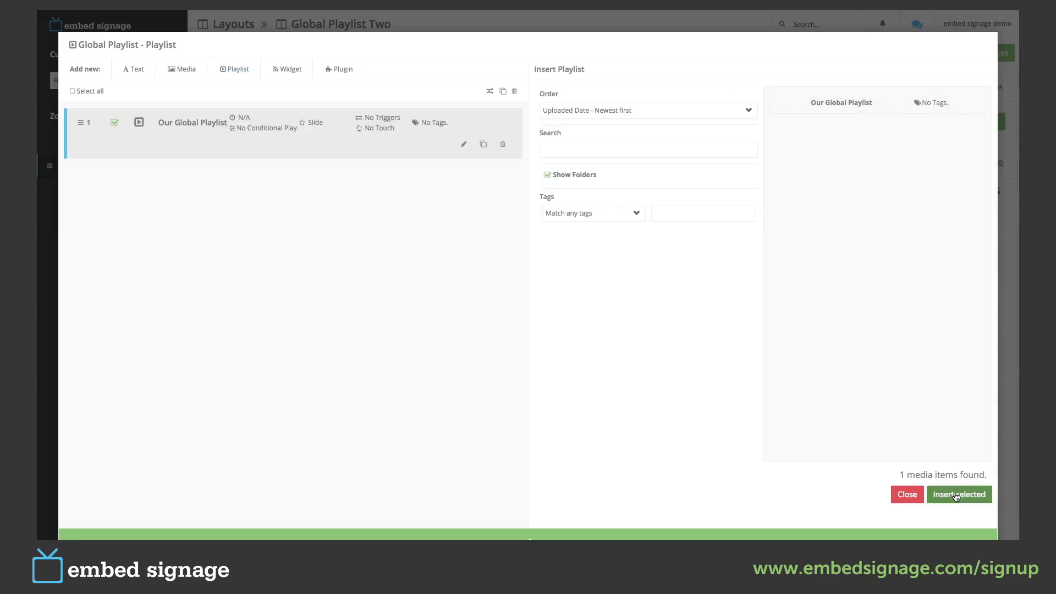
pyautogui.click(959, 494)
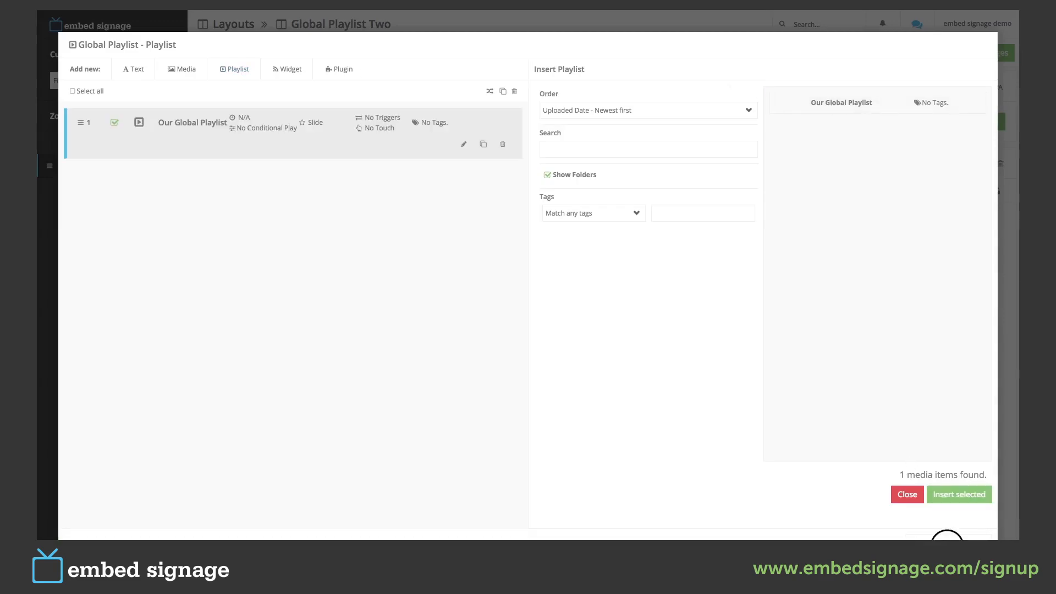
pyautogui.click(907, 495)
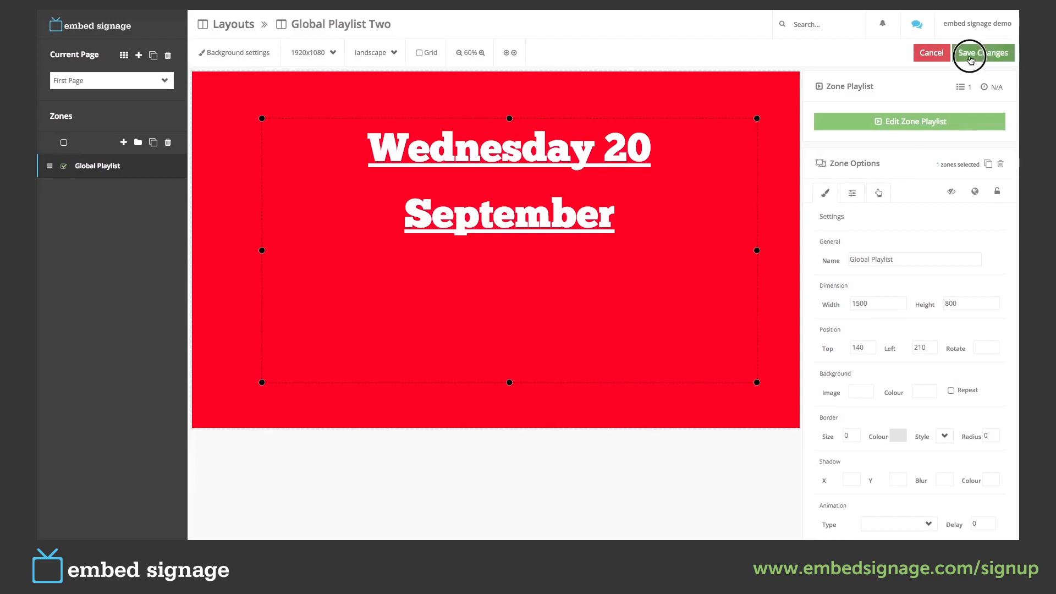
# Save Global Playlist Two with Save & Preview
pyautogui.click(983, 53)
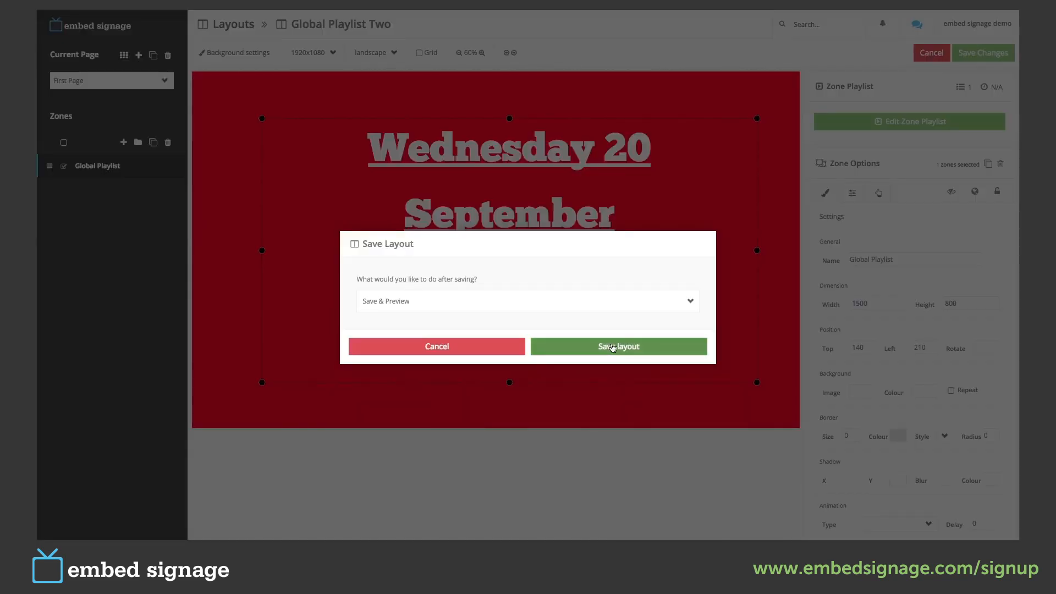
pyautogui.click(617, 346)
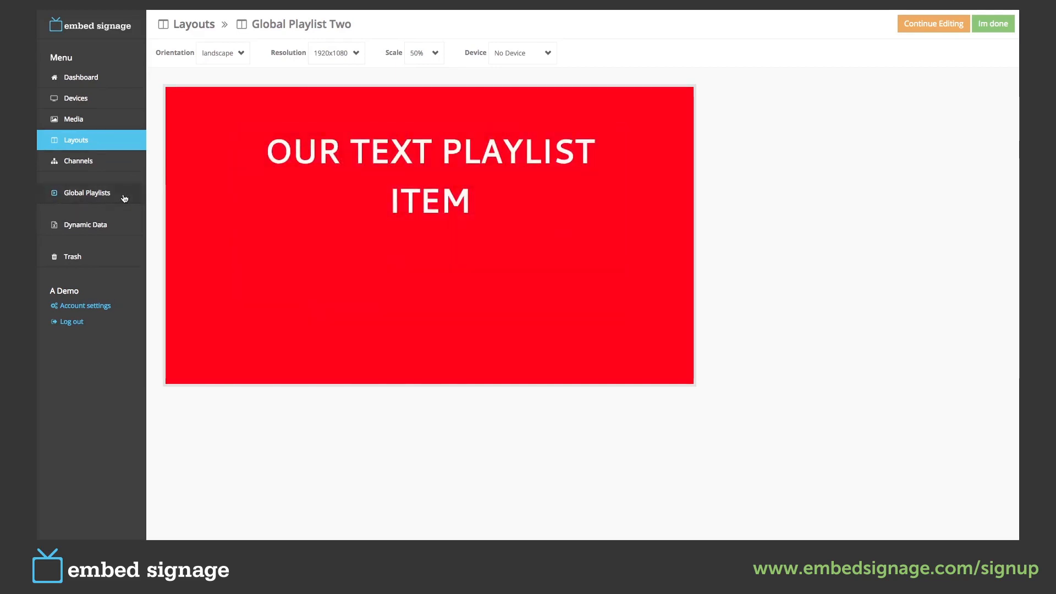
# Reopen Our Global Playlist's item list from the Global Playlists page
pyautogui.click(85, 193)
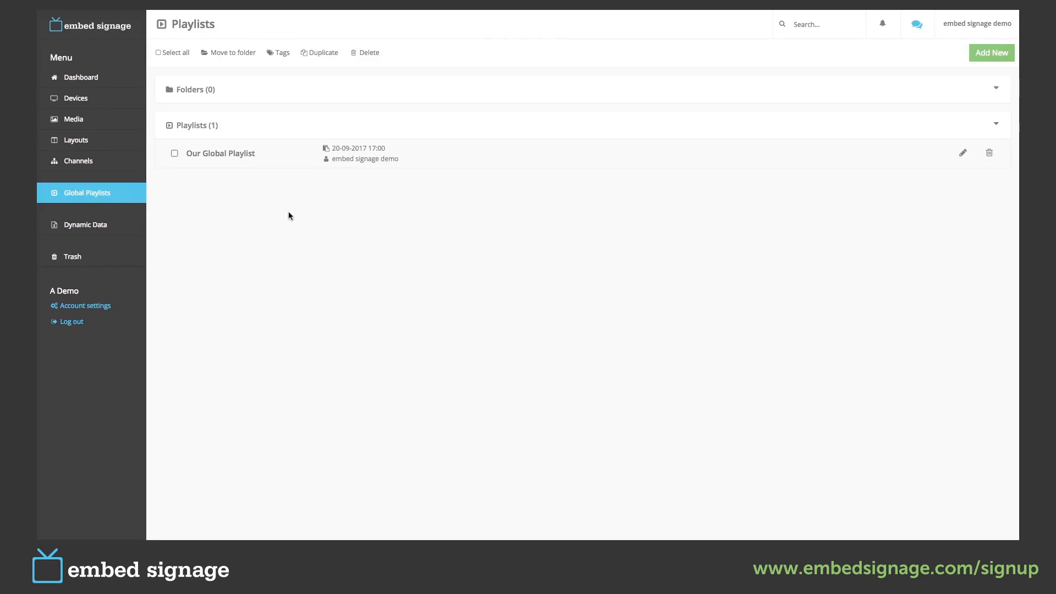
pyautogui.moveTo(718, 196)
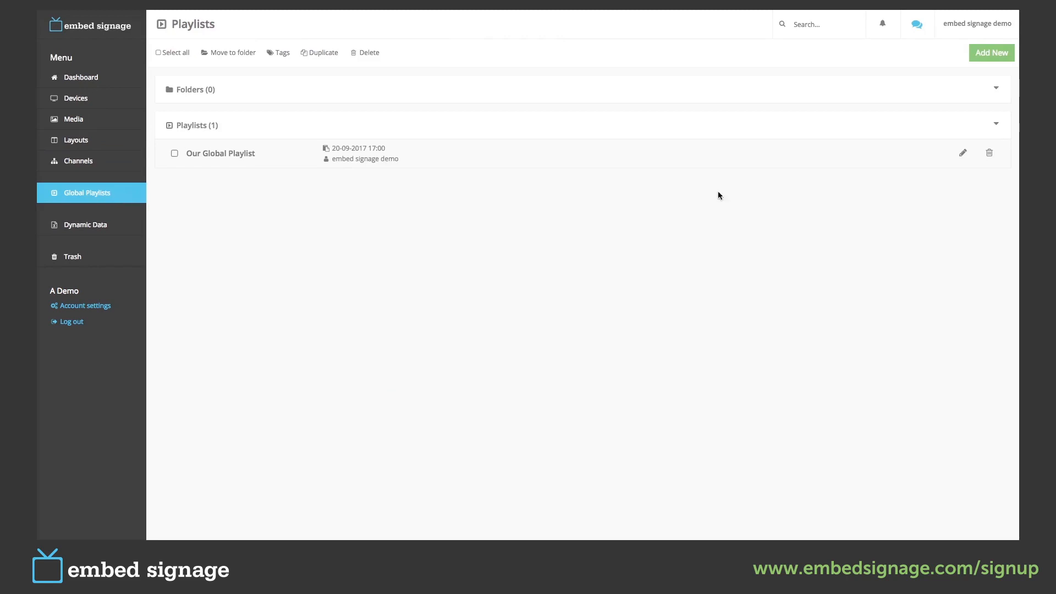
pyautogui.moveTo(885, 175)
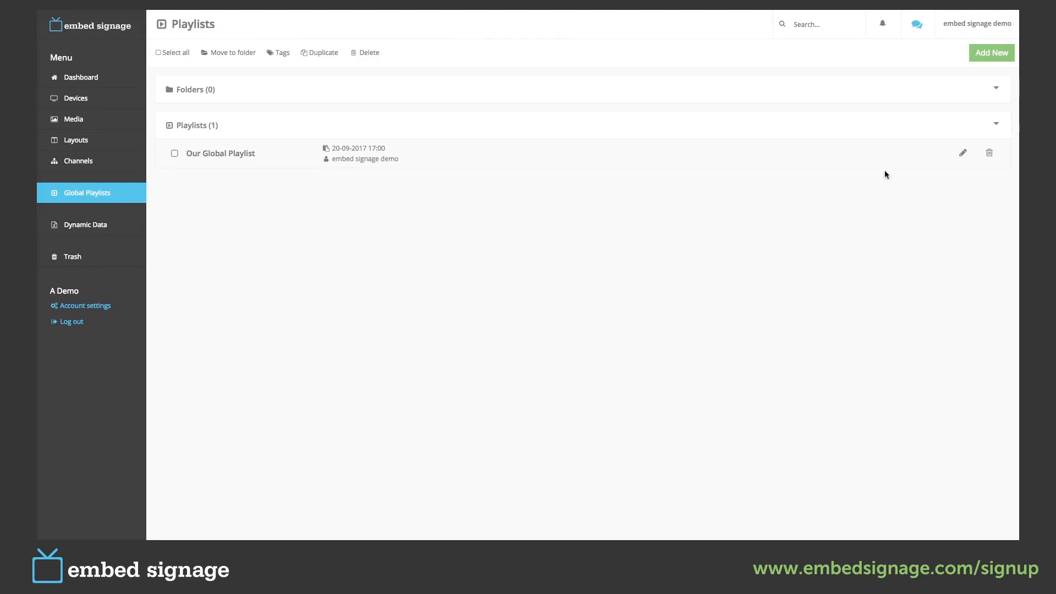
pyautogui.moveTo(963, 153)
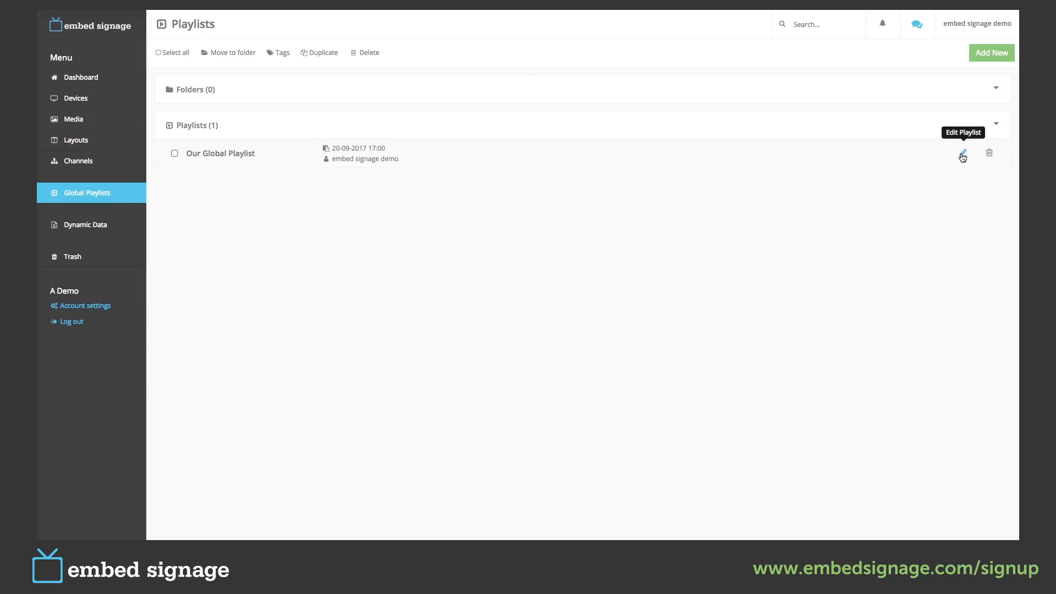
pyautogui.click(963, 153)
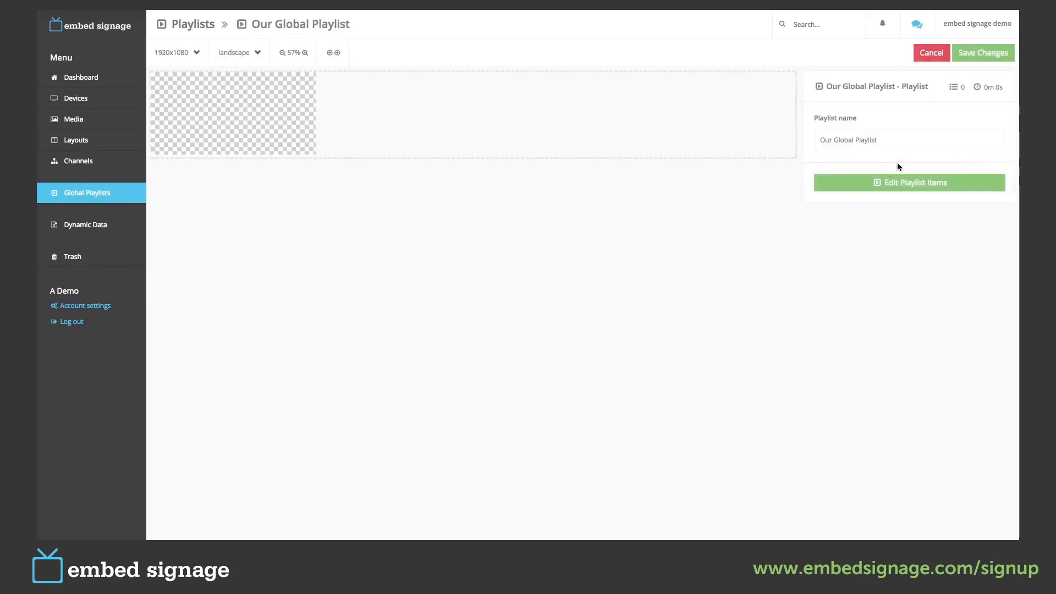
pyautogui.click(909, 181)
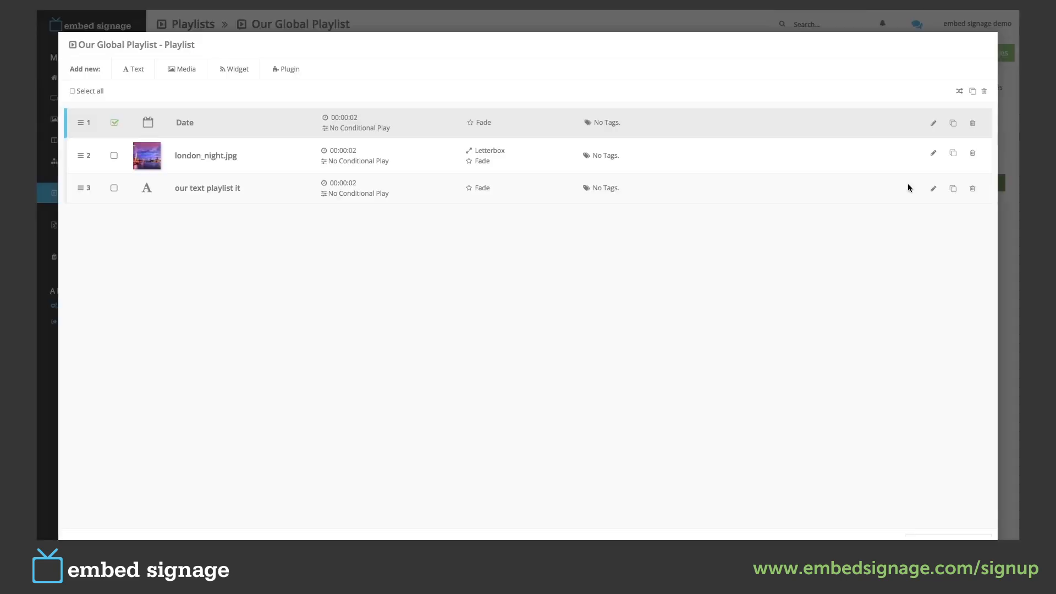
# Add london_day.jpg from Media as the fourth item and give it the Slide animation
pyautogui.click(180, 68)
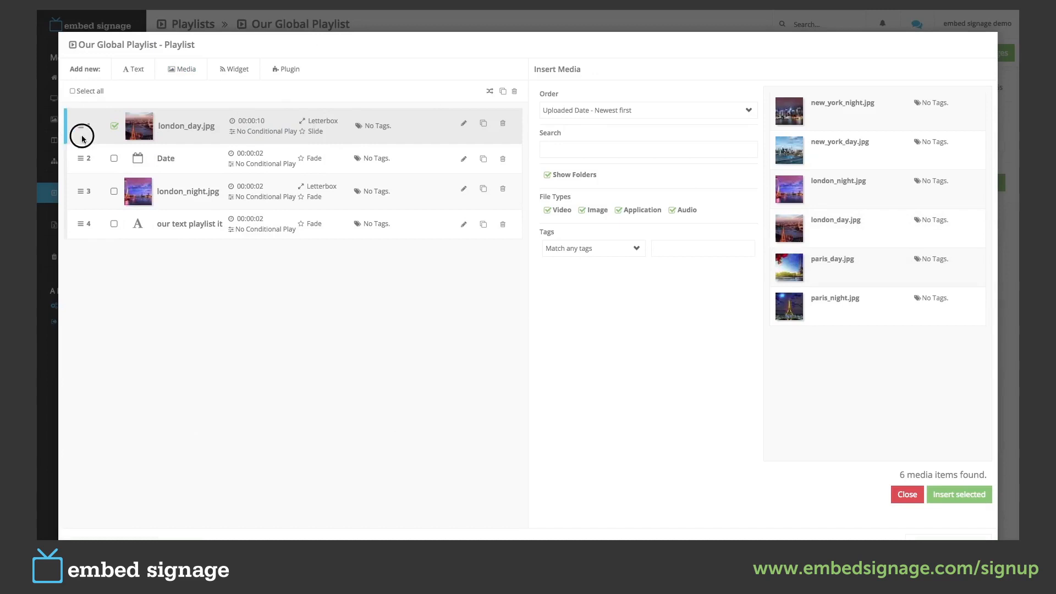
pyautogui.moveTo(82, 125); pyautogui.dragTo(253, 221)
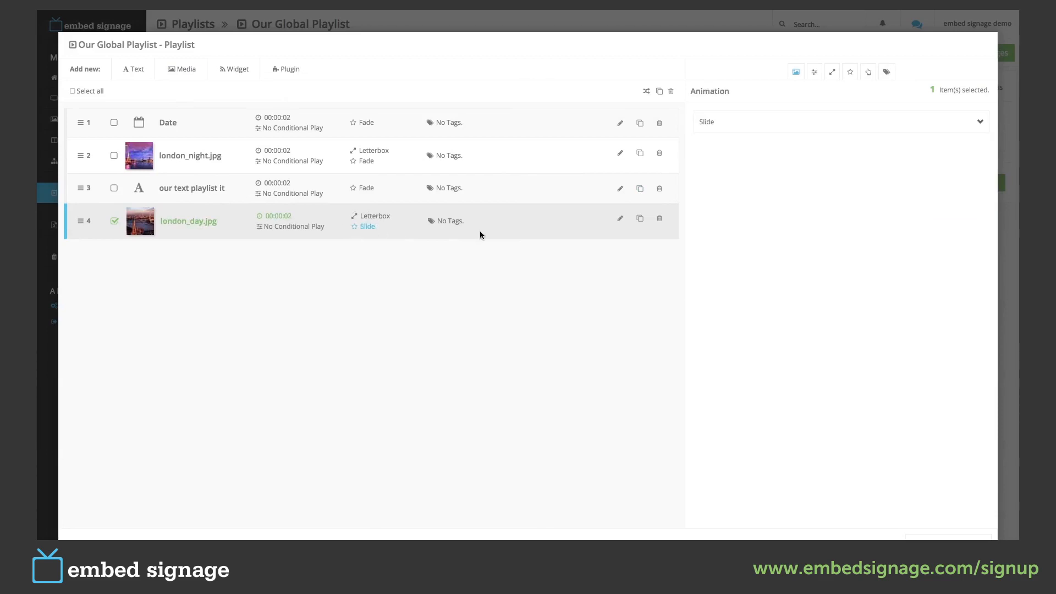
pyautogui.click(840, 122)
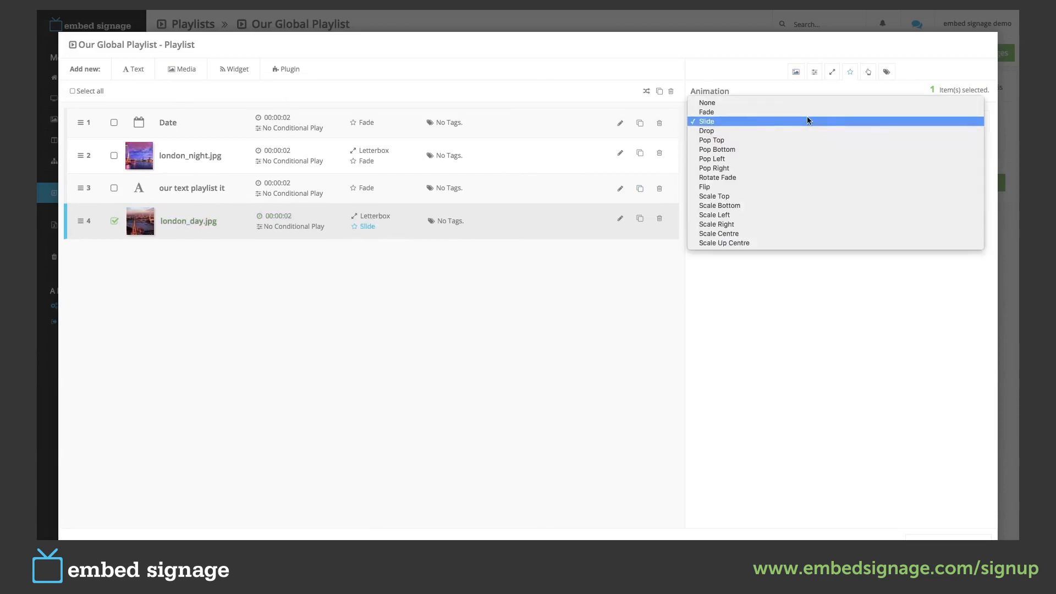
pyautogui.click(707, 113)
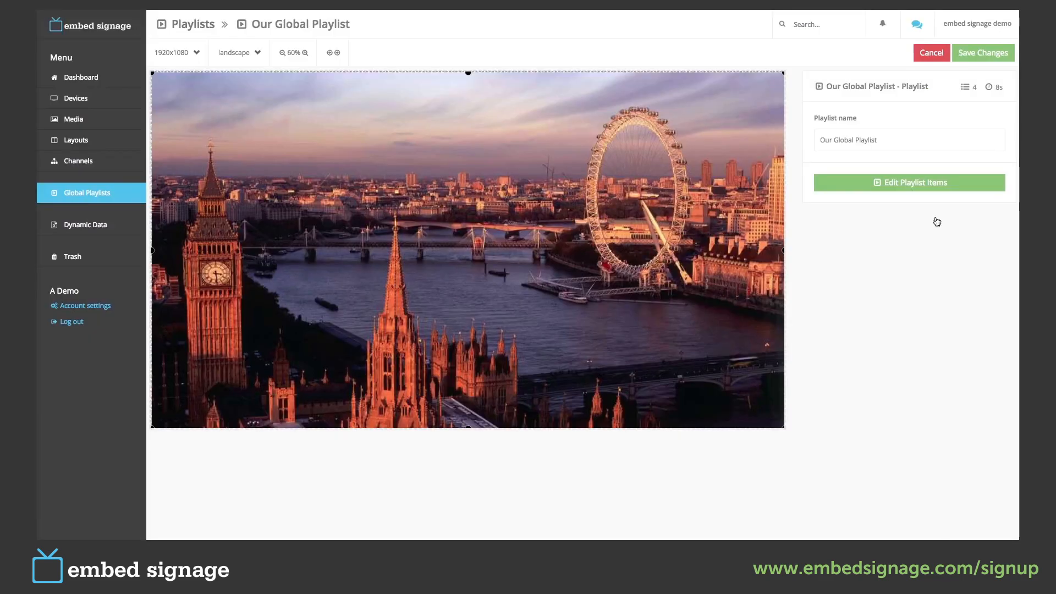
pyautogui.moveTo(965, 85)
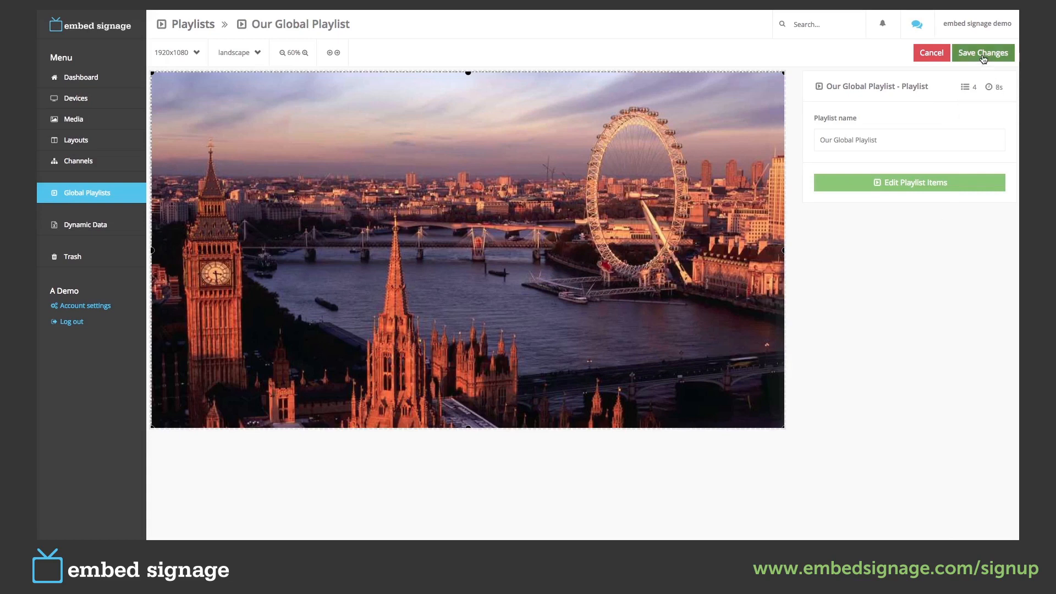
# Save the four-item Our Global Playlist and return to the Layouts list
pyautogui.click(983, 53)
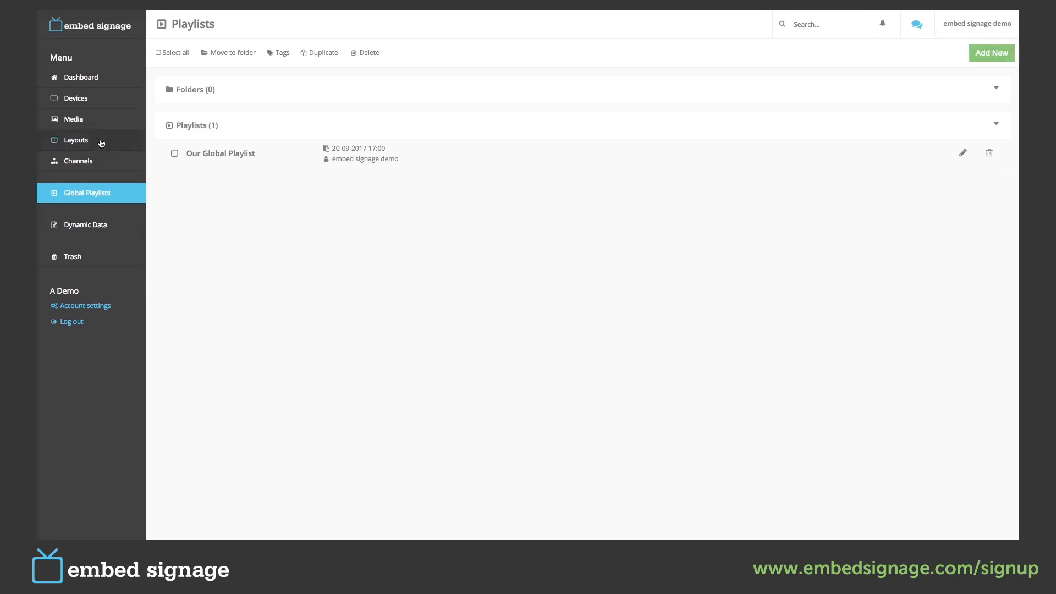
pyautogui.click(76, 140)
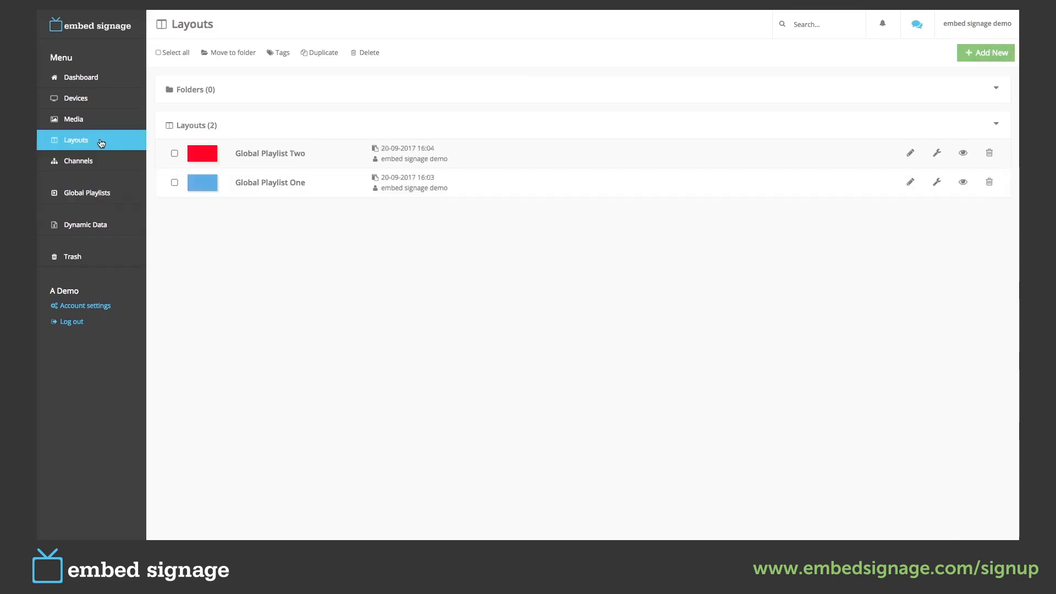
pyautogui.moveTo(963, 182)
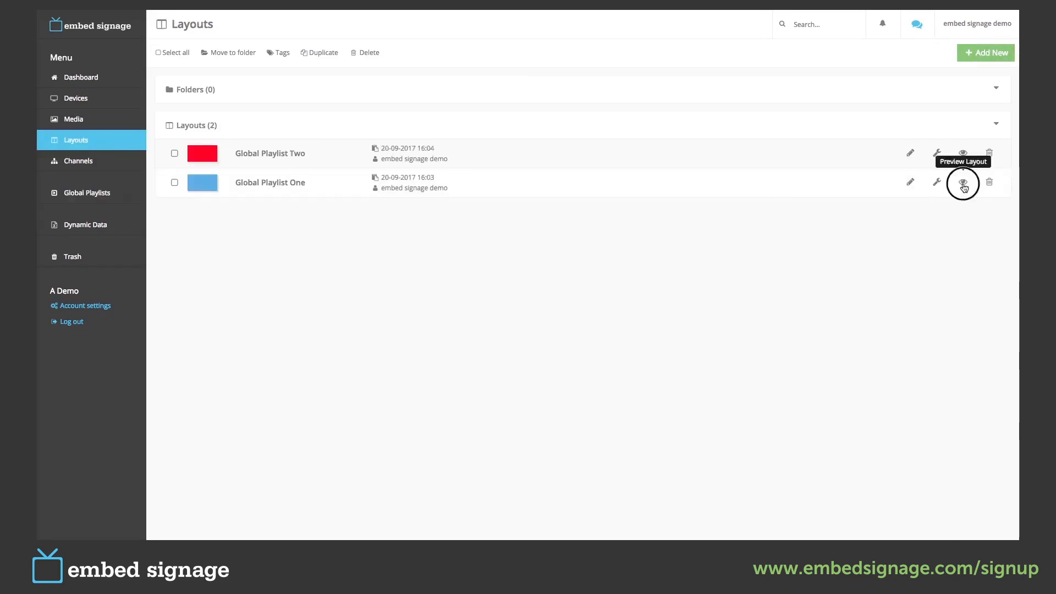